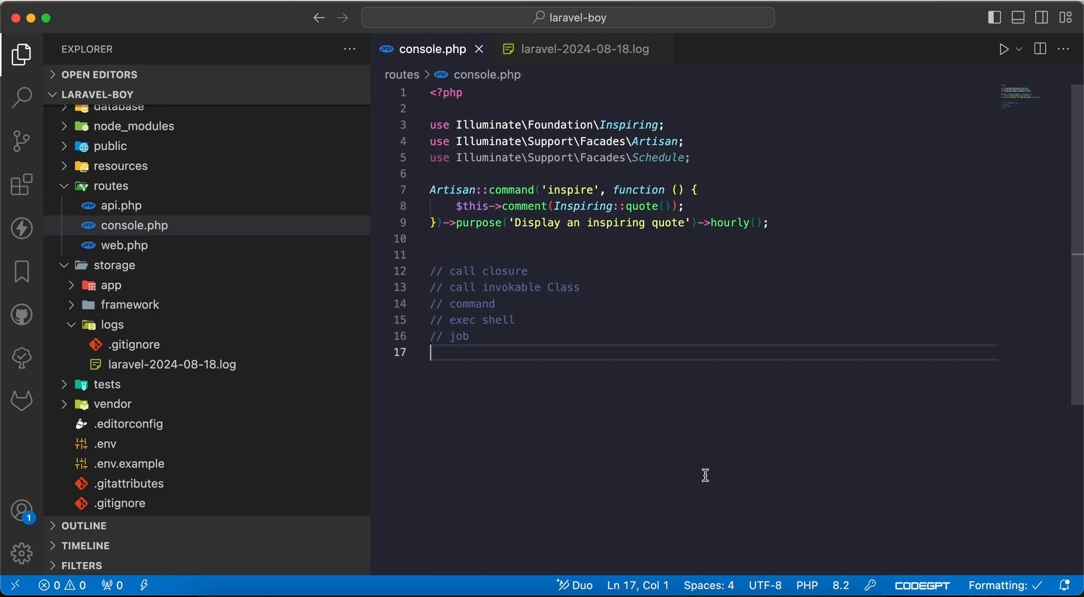
{"action": "mouse_move", "coordinate": [763, 315]}
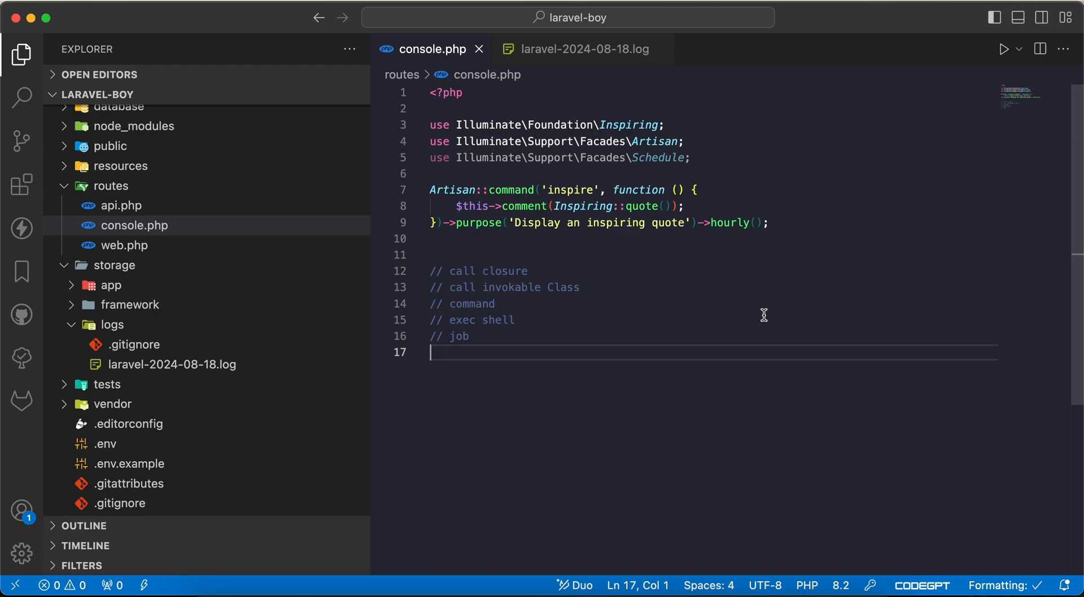
Step: Search the project for a Kernel file and dismiss the empty results
{"action": "key", "text": "Cmd+p"}
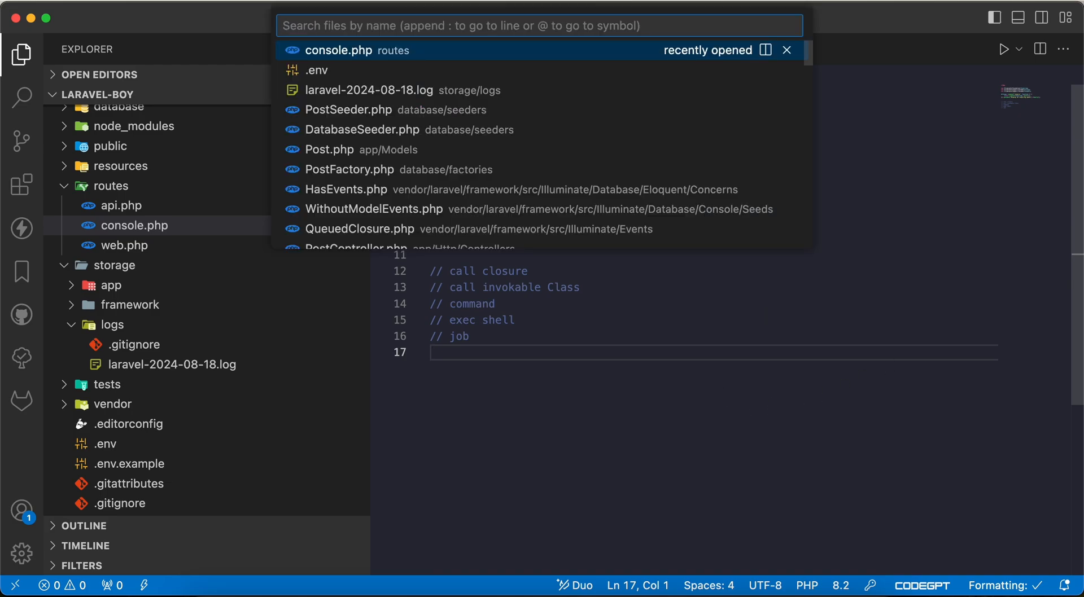
{"action": "type", "text": "Kernel"}
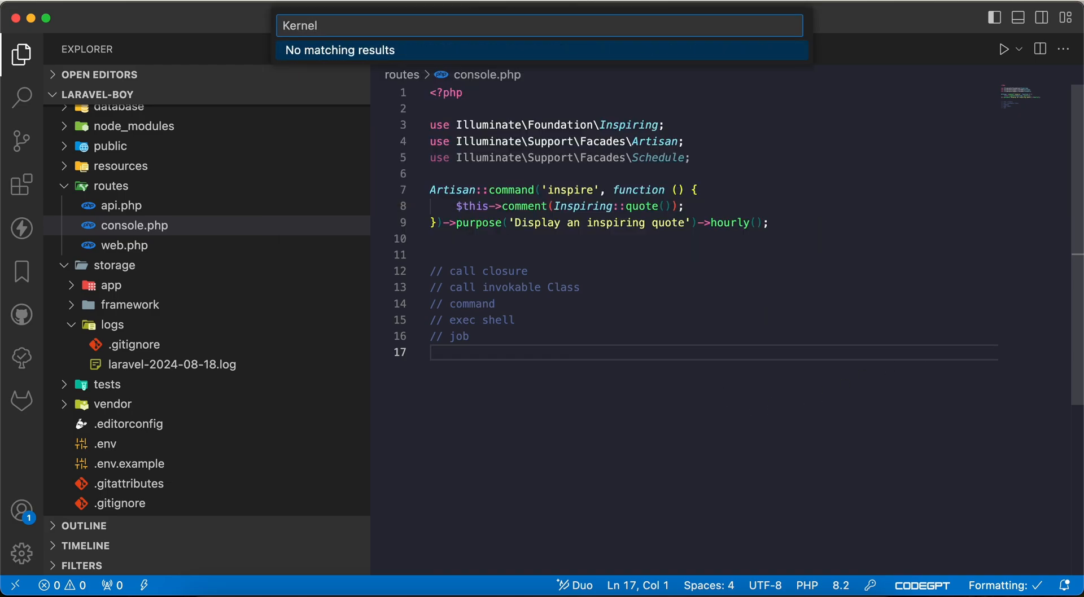
{"action": "key", "text": "Escape"}
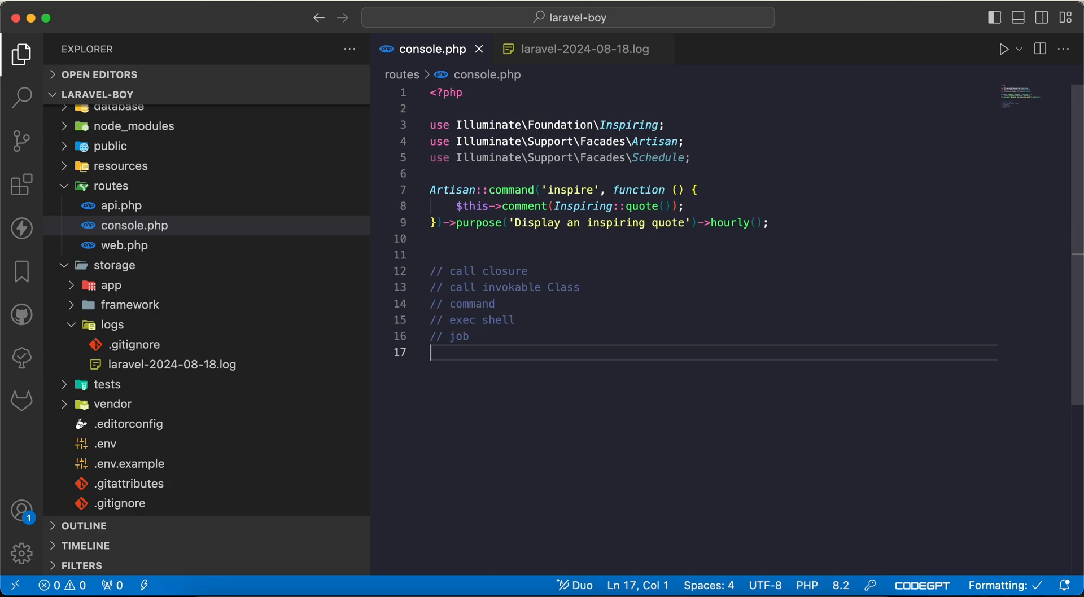
{"action": "mouse_move", "coordinate": [638, 428]}
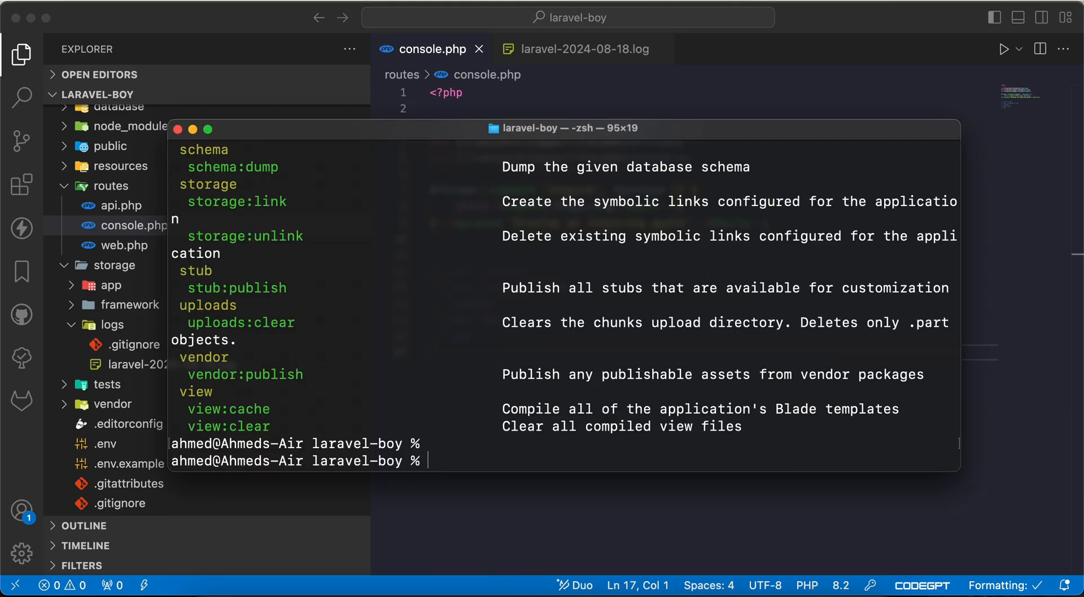
Step: Generate the SendMailCommand console command with art make:command
{"action": "type", "text": "art mak:"}
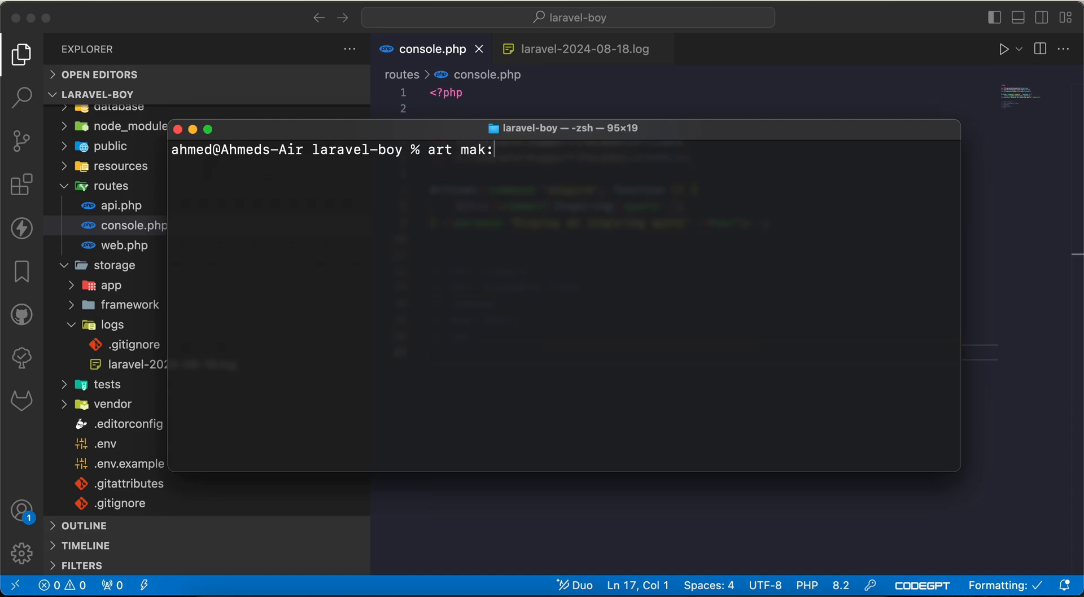
{"action": "type", "text": "e:command"}
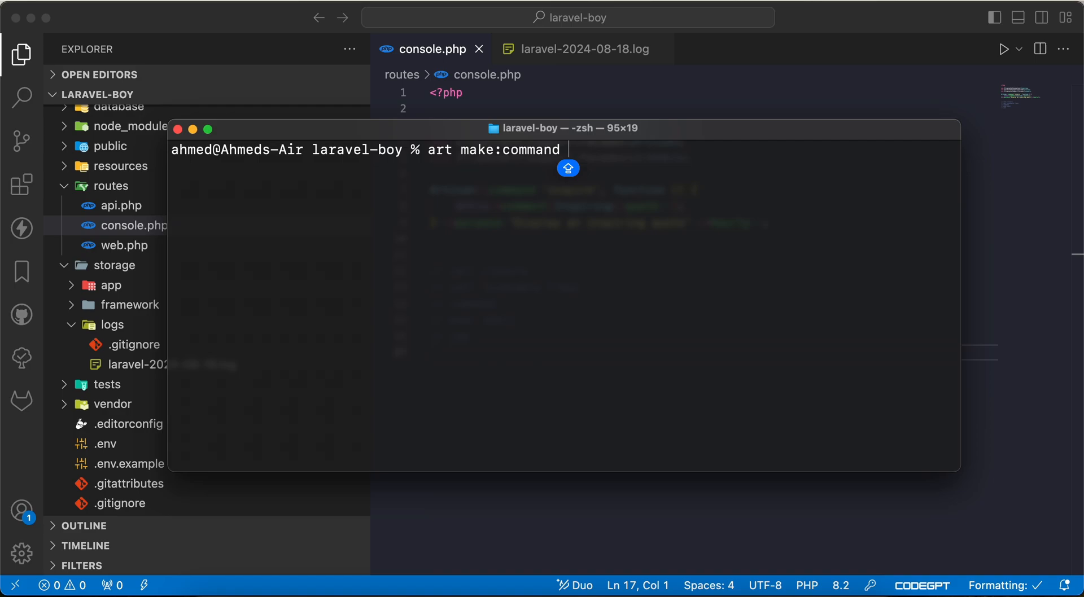
{"action": "type", "text": "SendMailCom"}
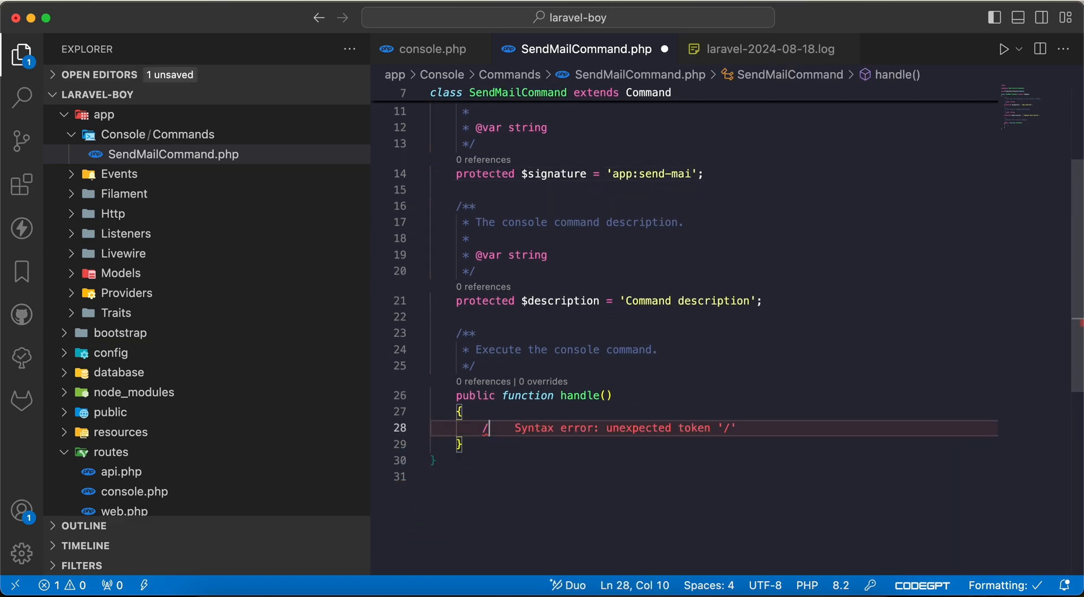
Step: Make handle() log 'send email', then keep laravel-2024-08-24.log open to view it
{"action": "type", "text": "loog"}
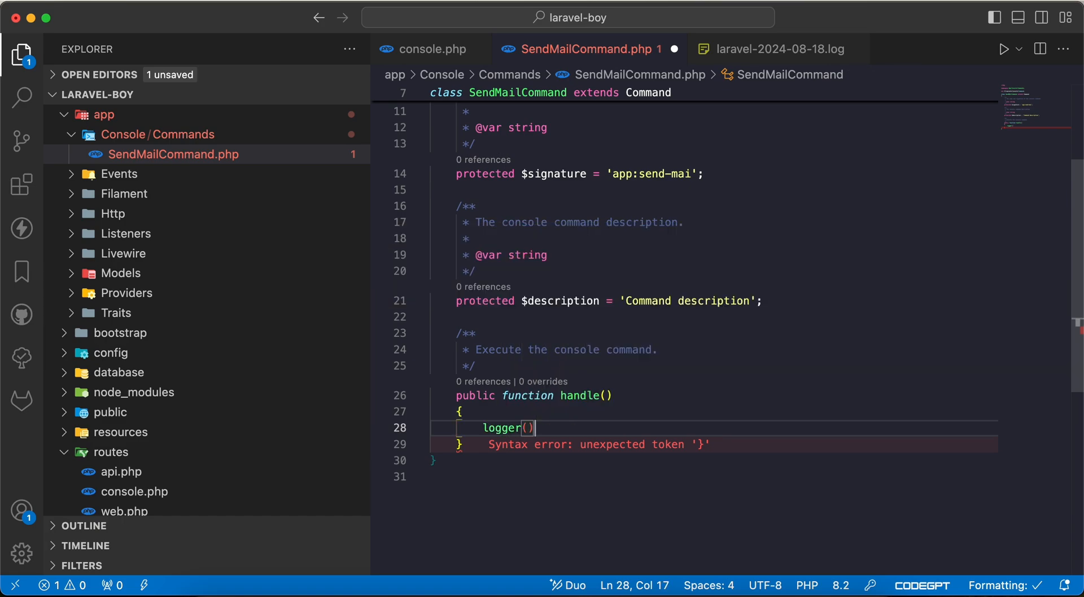
{"action": "type", "text": "->info('send email');"}
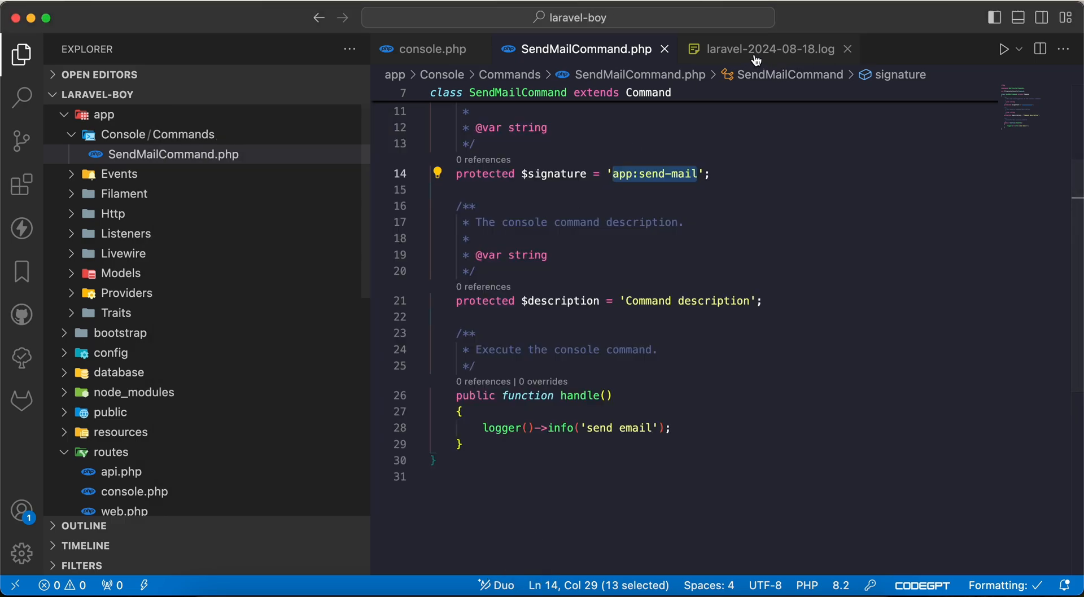
{"action": "left_click", "coordinate": [172, 350]}
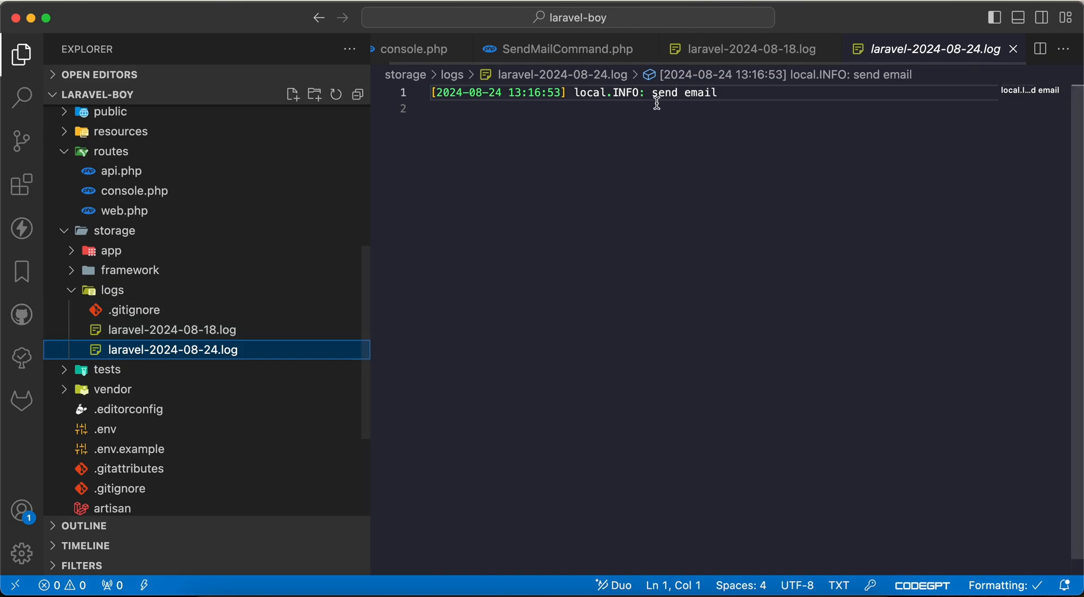
{"action": "double_click", "coordinate": [684, 92]}
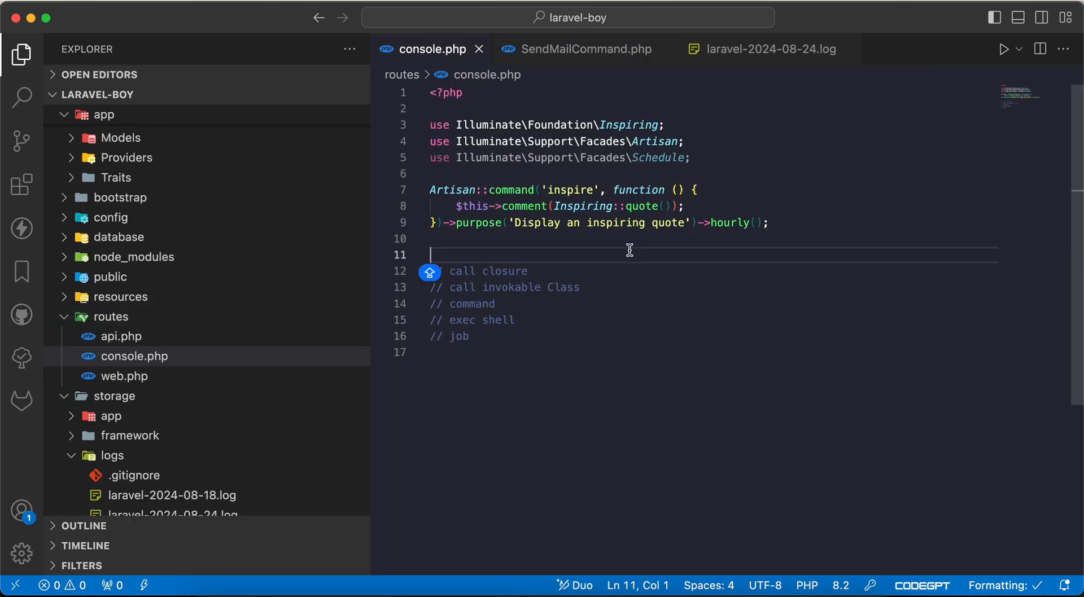
Step: Add Schedule::command(SendMailCommand::class)->everyMinute() to routes/console.php, importing the class
{"action": "type", "text": "Schedule::command("}
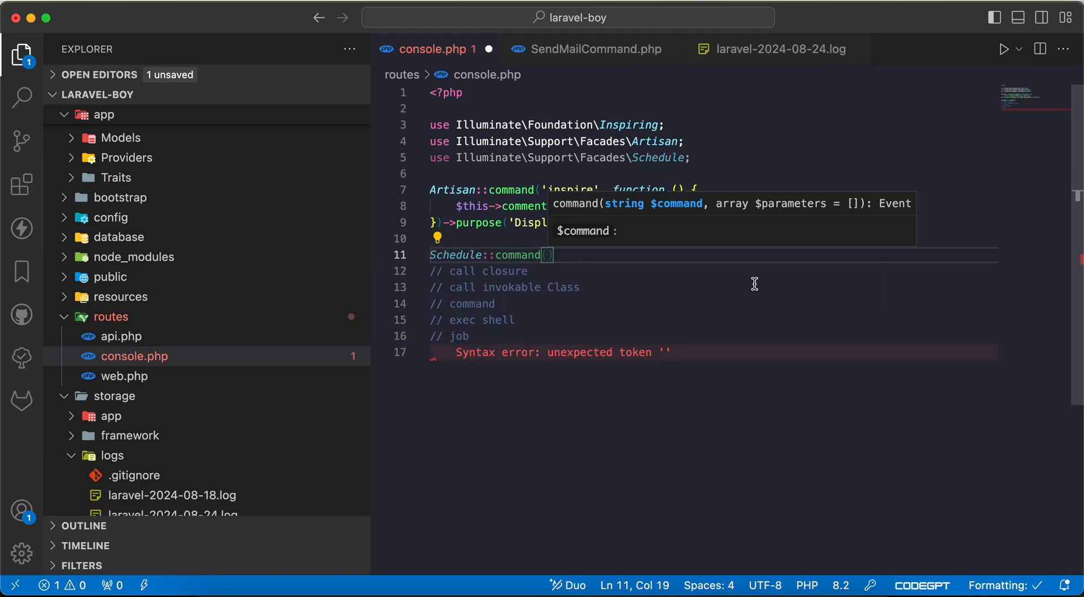
{"action": "type", "text": "SendMailCommand"}
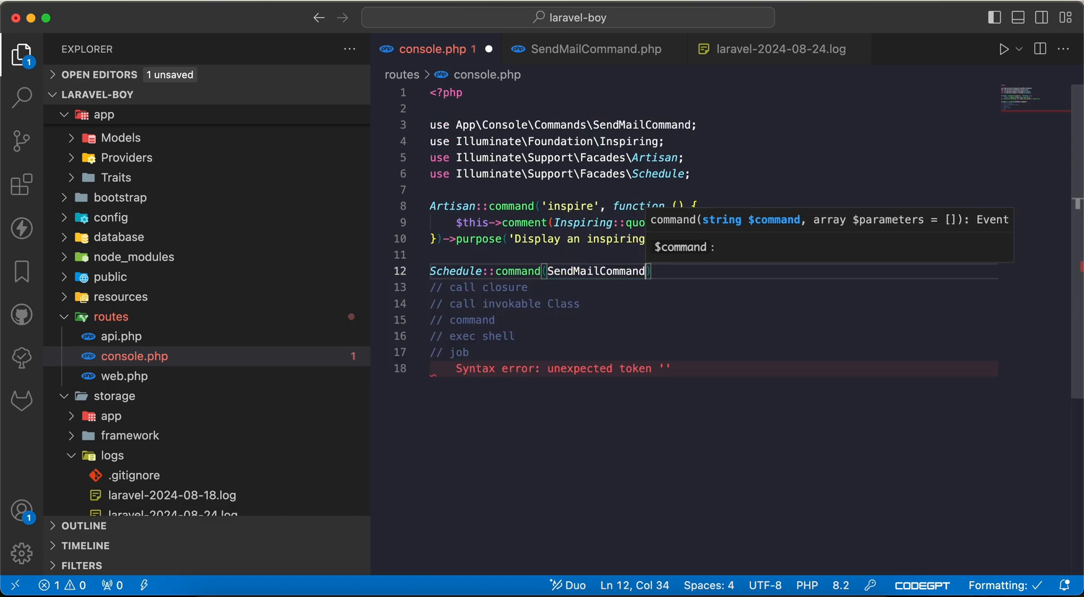
{"action": "type", "text": "::class"}
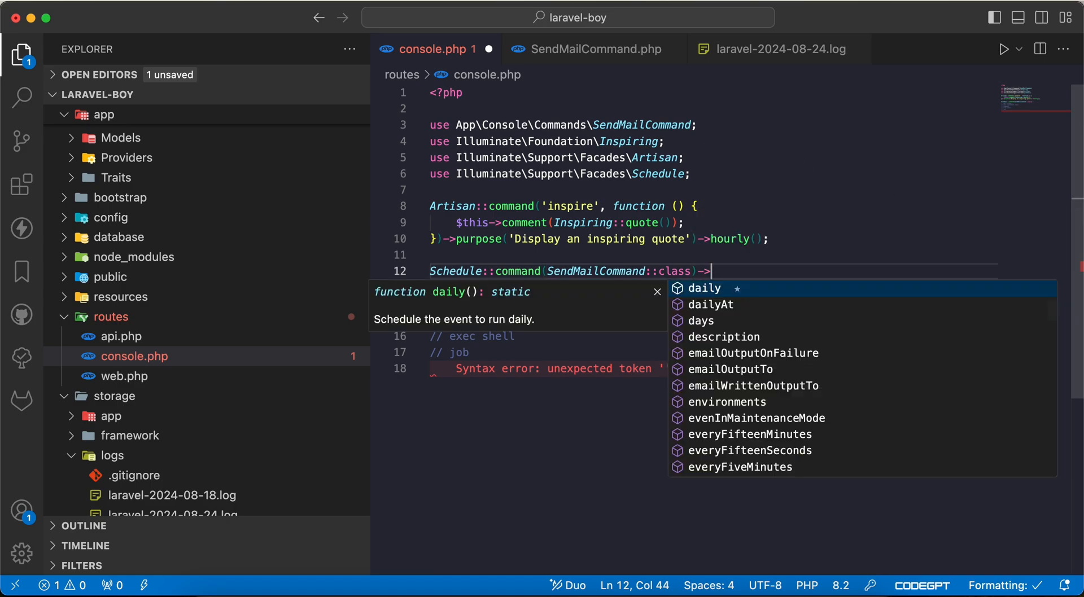
{"action": "type", "text": "every"}
{"action": "type", "text": "art"}
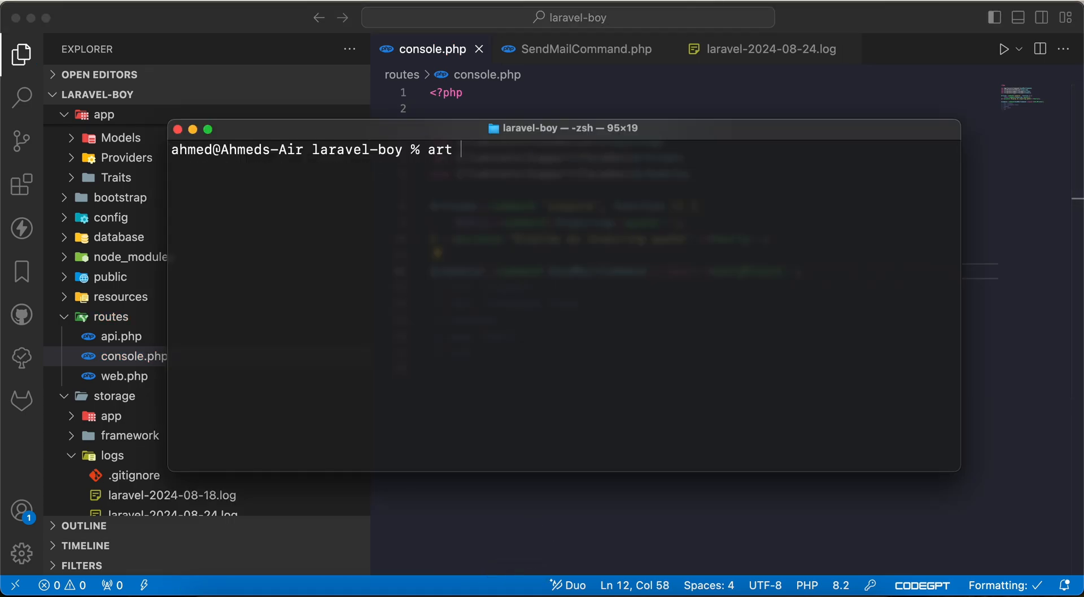
Step: Run art sch:list and art sch:run so app:send-mail runs successfully
{"action": "type", "text": "sch:list"}
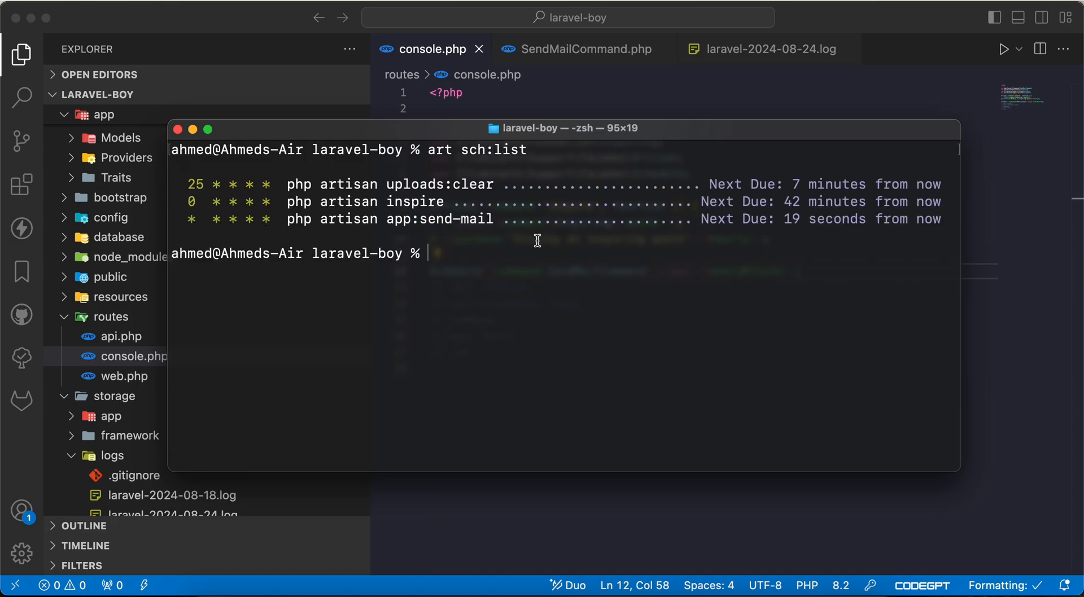
{"action": "type", "text": "art sch:list"}
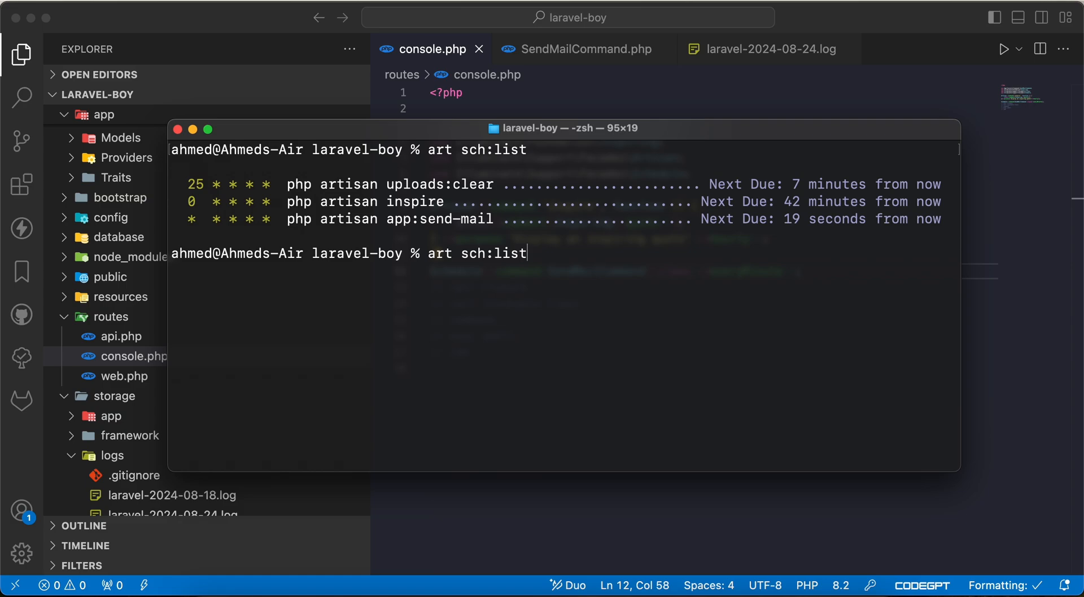
{"action": "type", "text": "run"}
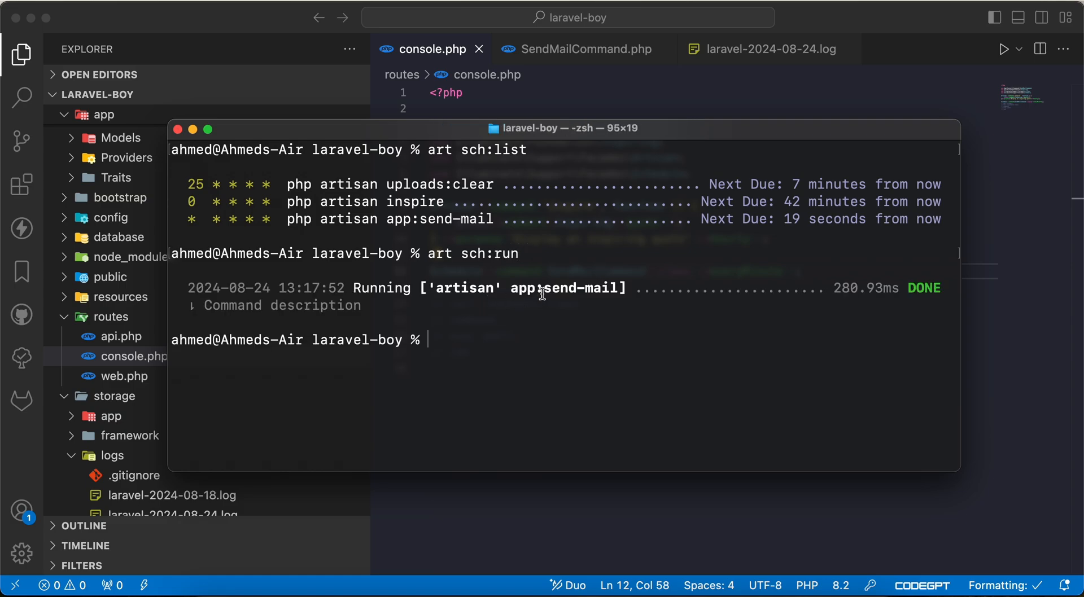
{"action": "left_click", "coordinate": [770, 49]}
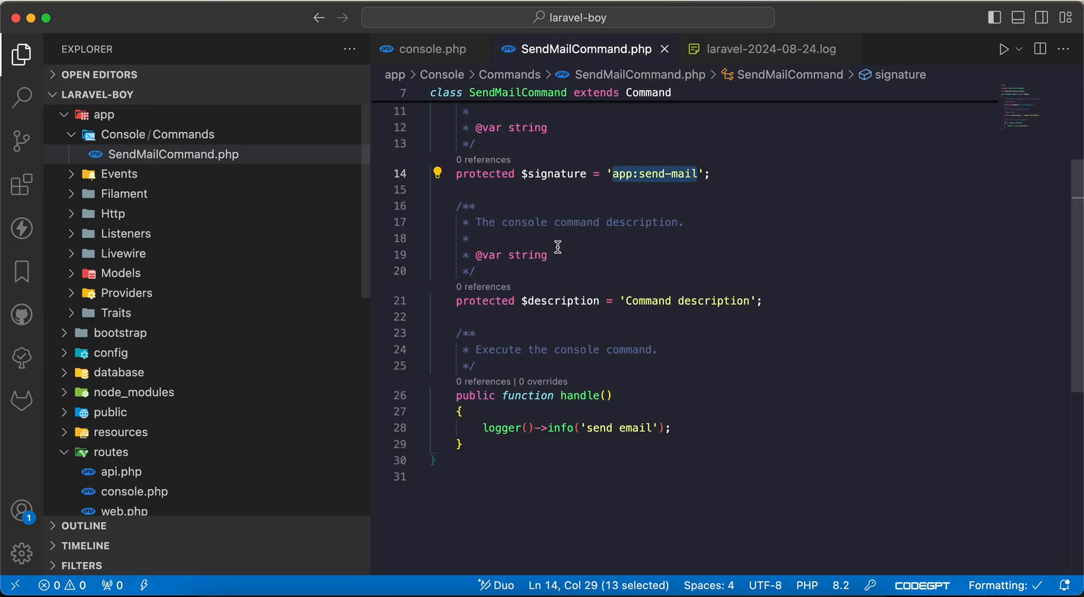
Step: Start a new 'Sc' line under the '// call closure' comment in console.php
{"action": "left_click", "coordinate": [433, 49]}
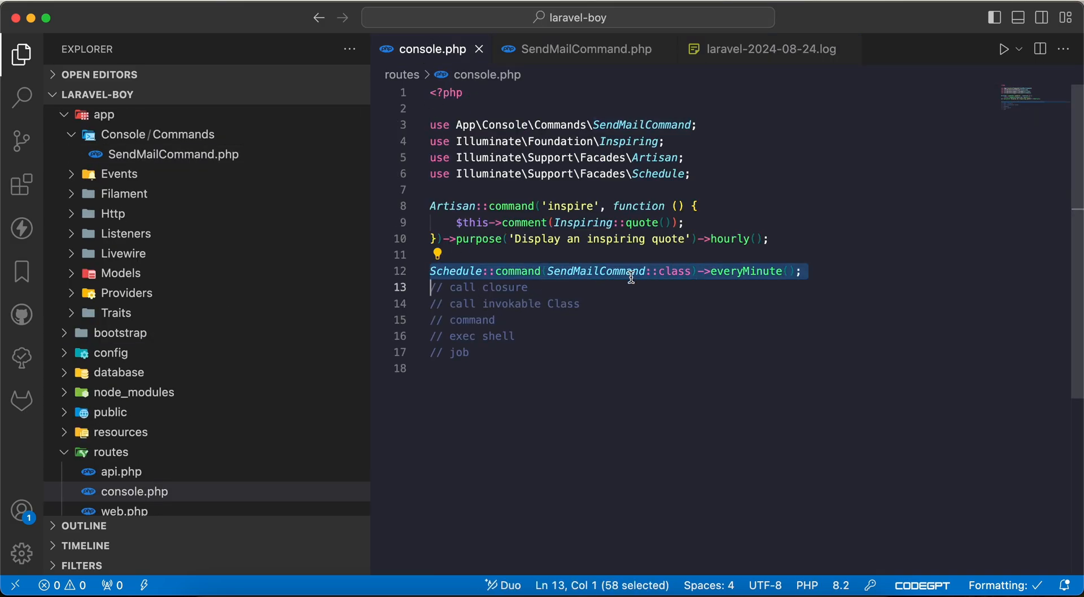
{"action": "left_click", "coordinate": [529, 287]}
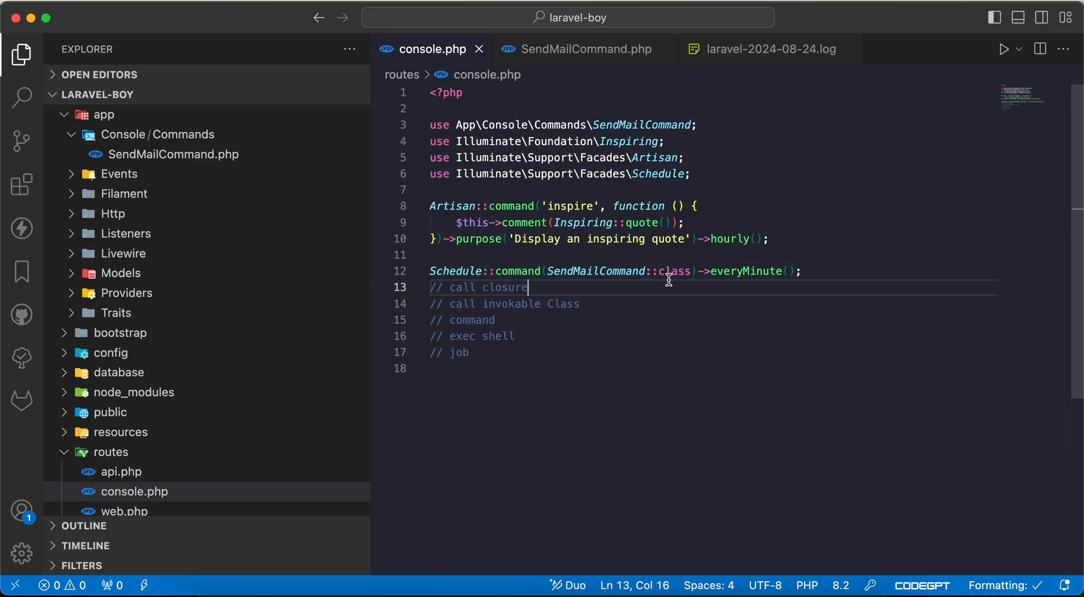
{"action": "type", "text": "Sc"}
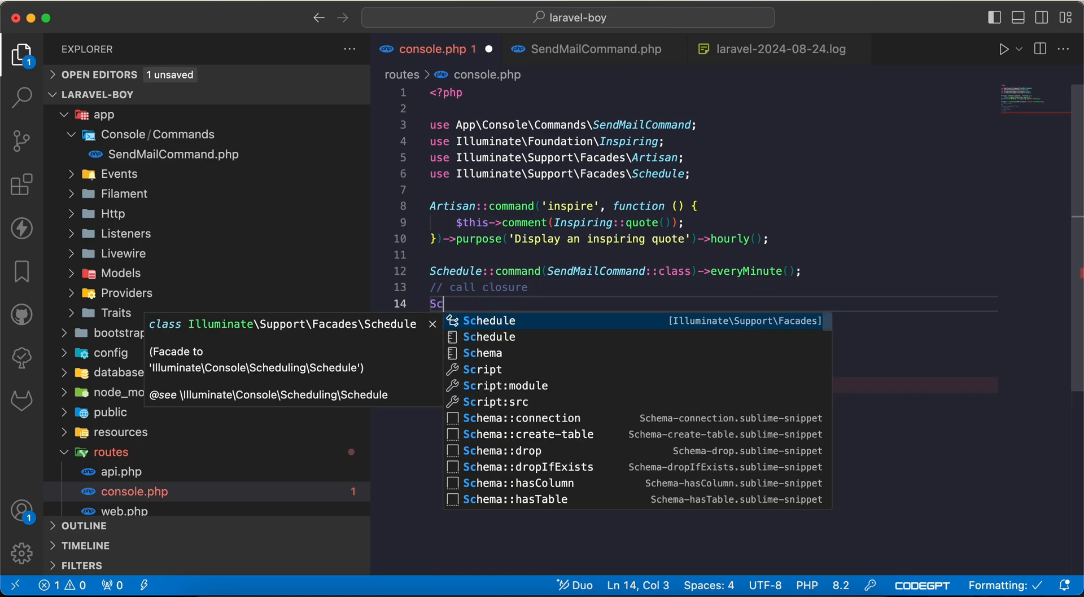
Step: Schedule a closure logging 'function only' everySecond, then run the scheduler
{"action": "type", "text": "hedule::ca"}
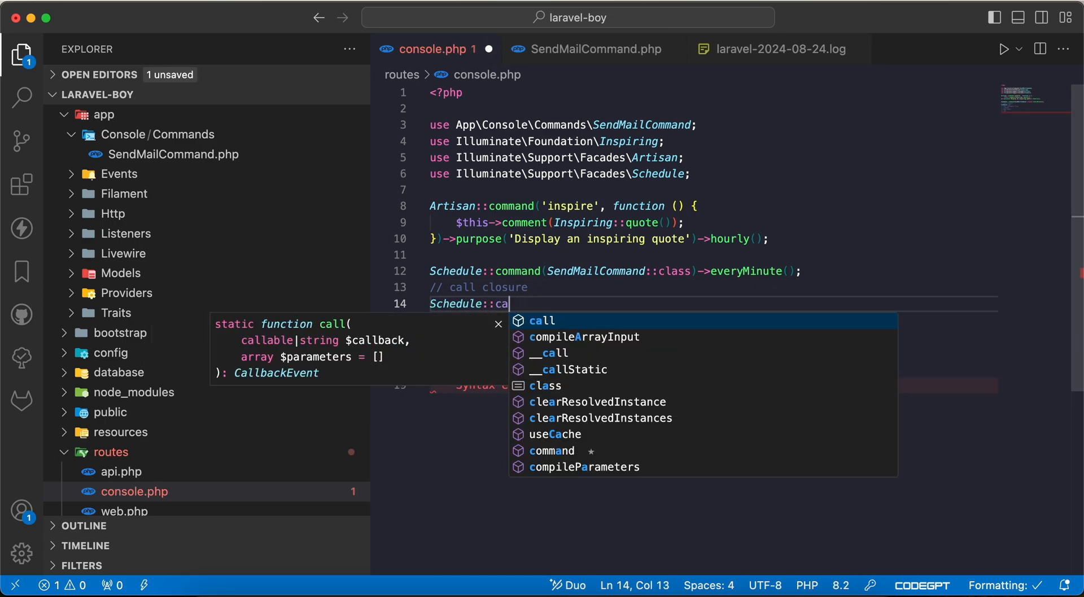
{"action": "type", "text": "ll(functin(){"}
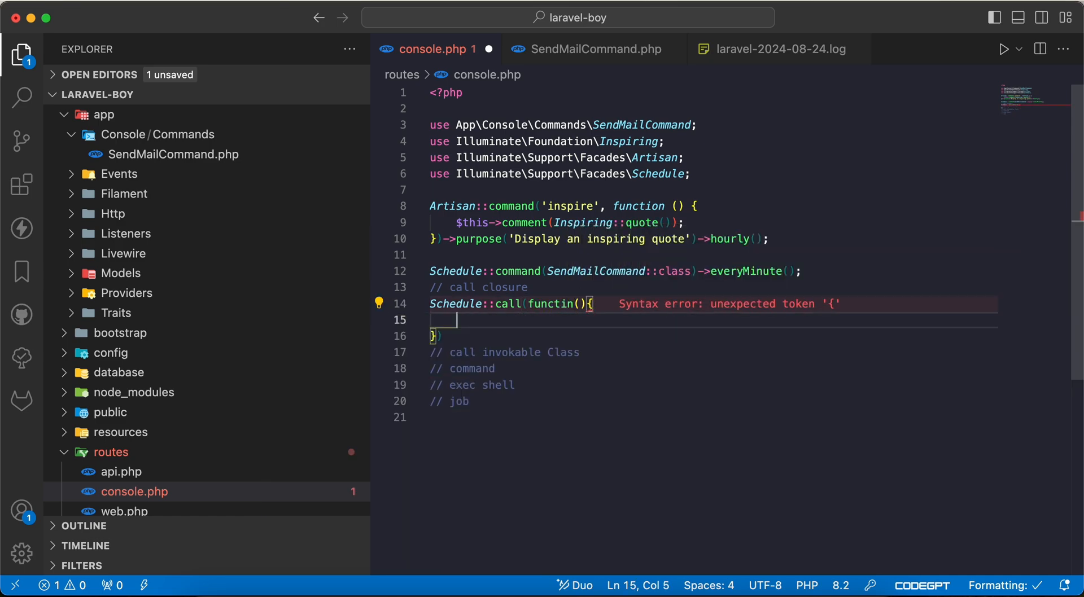
{"action": "type", "text": "->;"}
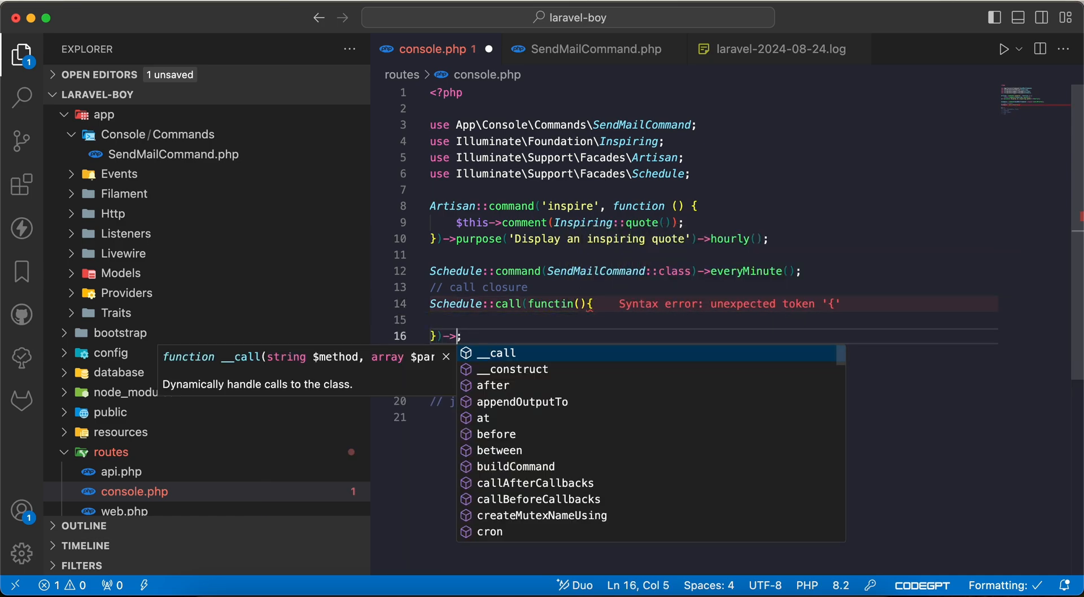
{"action": "type", "text": "ev"}
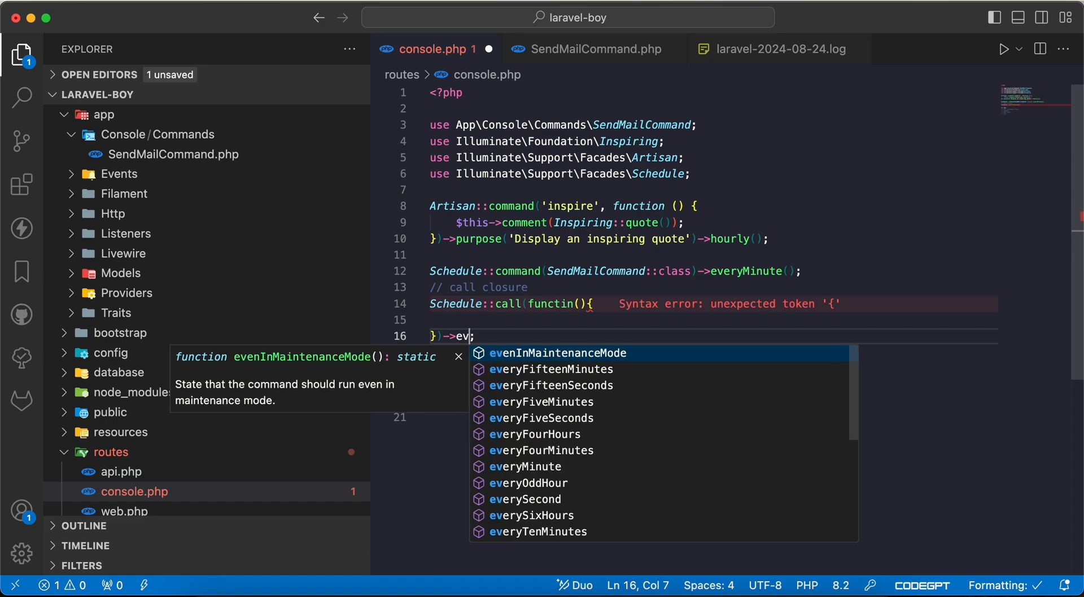
{"action": "type", "text": "daily("}
{"action": "left_click", "coordinate": [711, 320]}
{"action": "type", "text": "logger("}
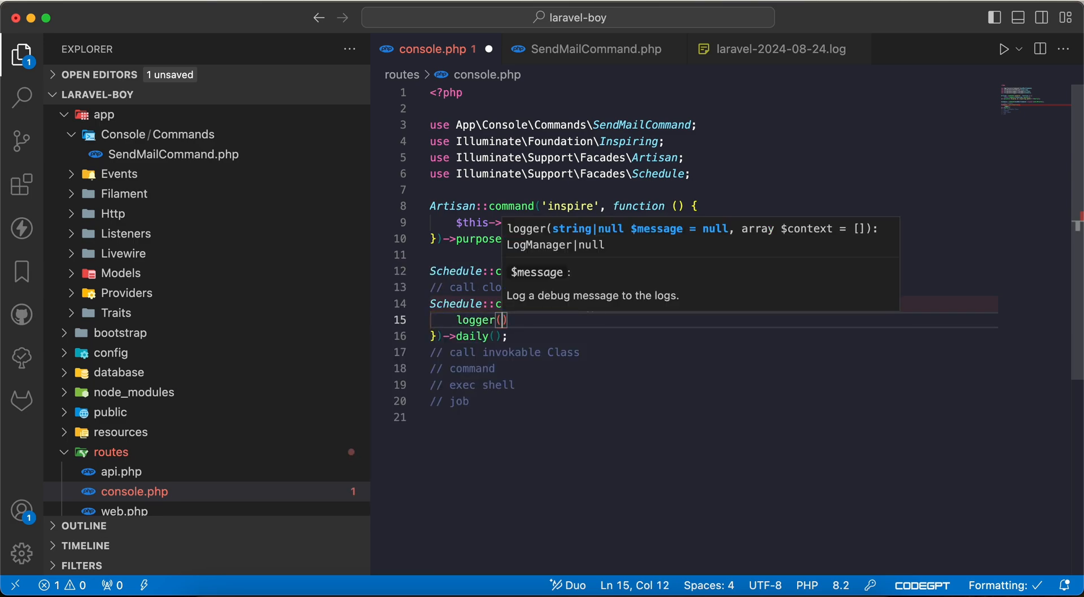
{"action": "type", "text": "'function'"}
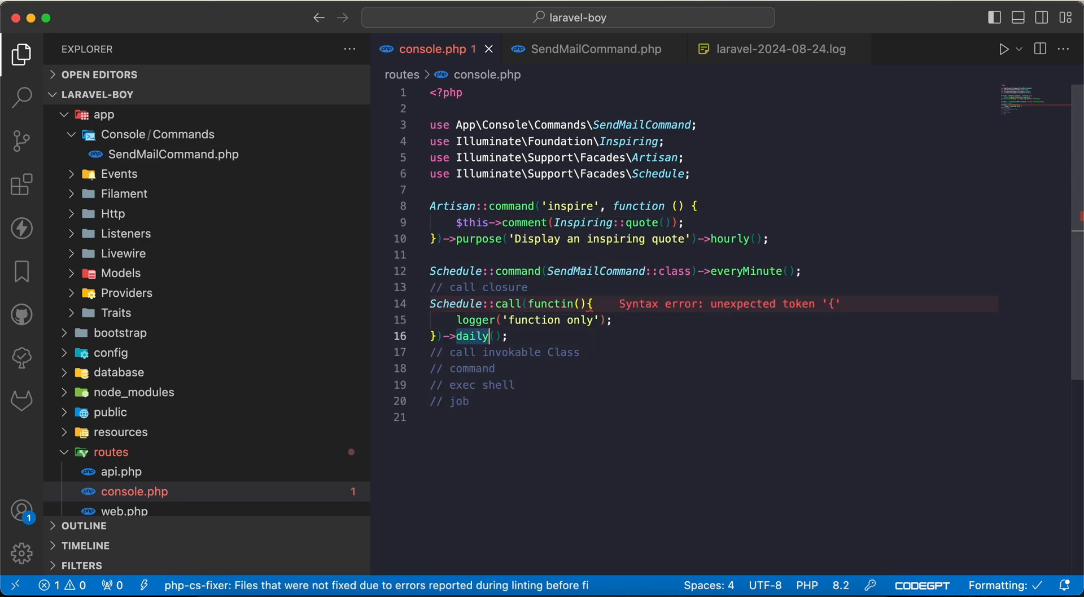
{"action": "type", "text": "everySecond"}
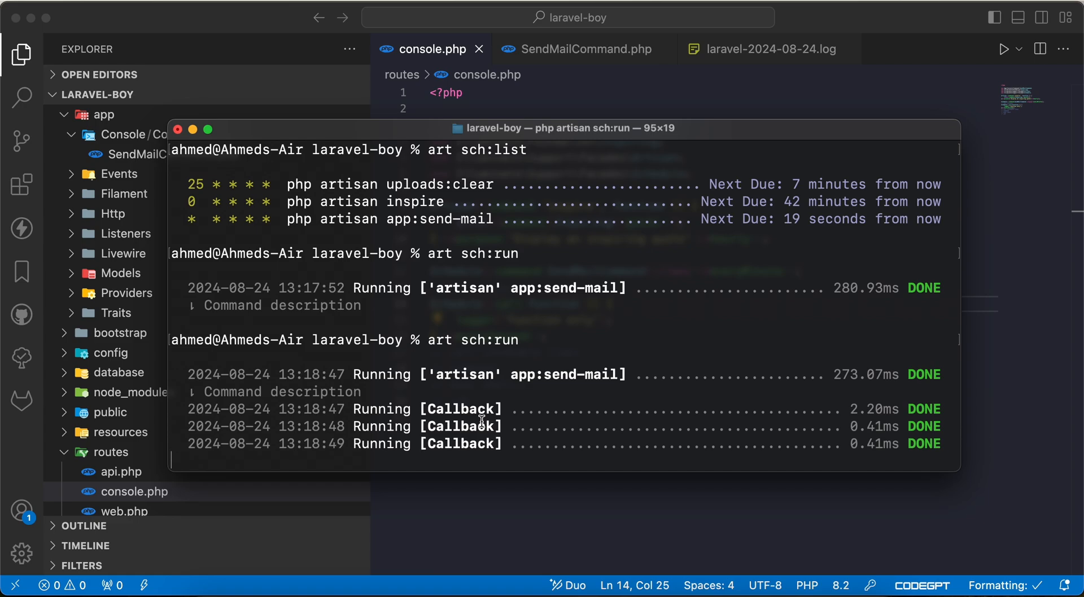
{"action": "scroll", "scroll_direction": "down", "scroll_amount": 3}
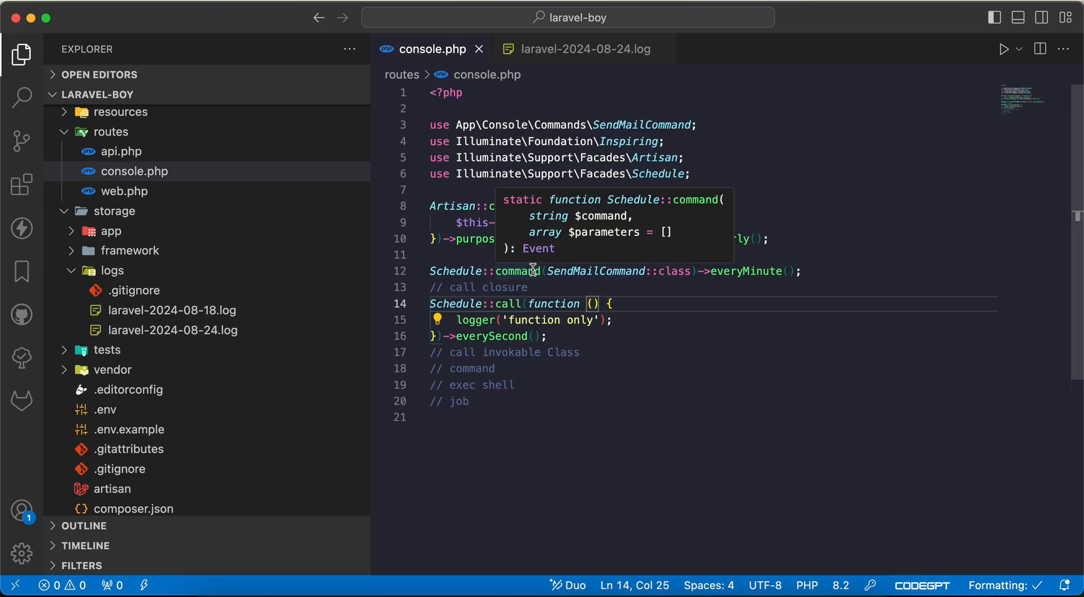
Step: Generate MyClass with art make:class and open MyClass.php via quick open
{"action": "type", "text": "c"}
{"action": "type", "text": "art mak"}
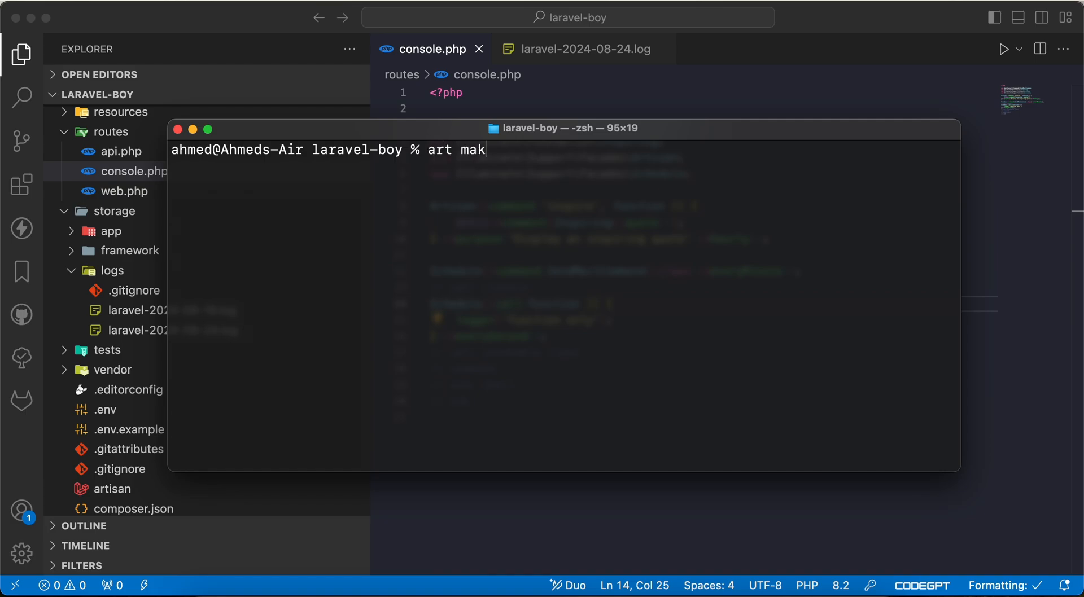
{"action": "type", "text": "e:class"}
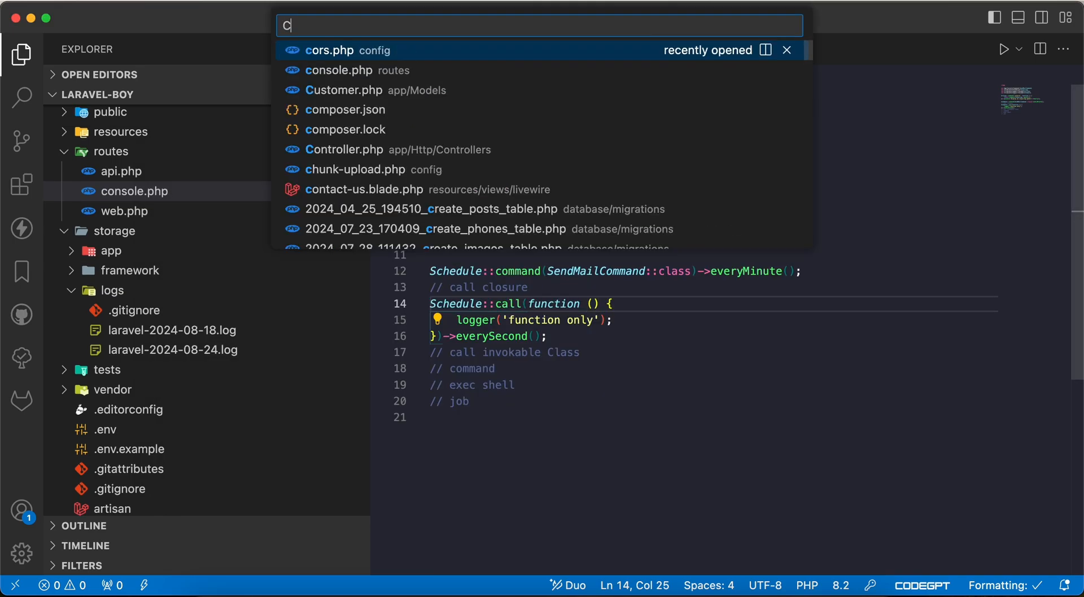
{"action": "type", "text": "Myc"}
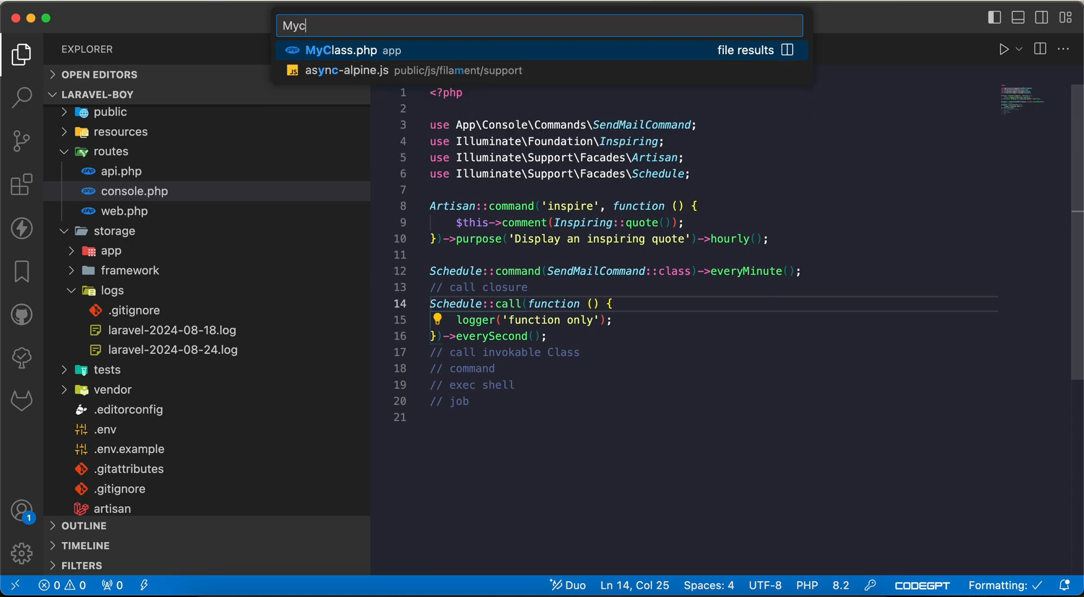
{"action": "left_click", "coordinate": [341, 50]}
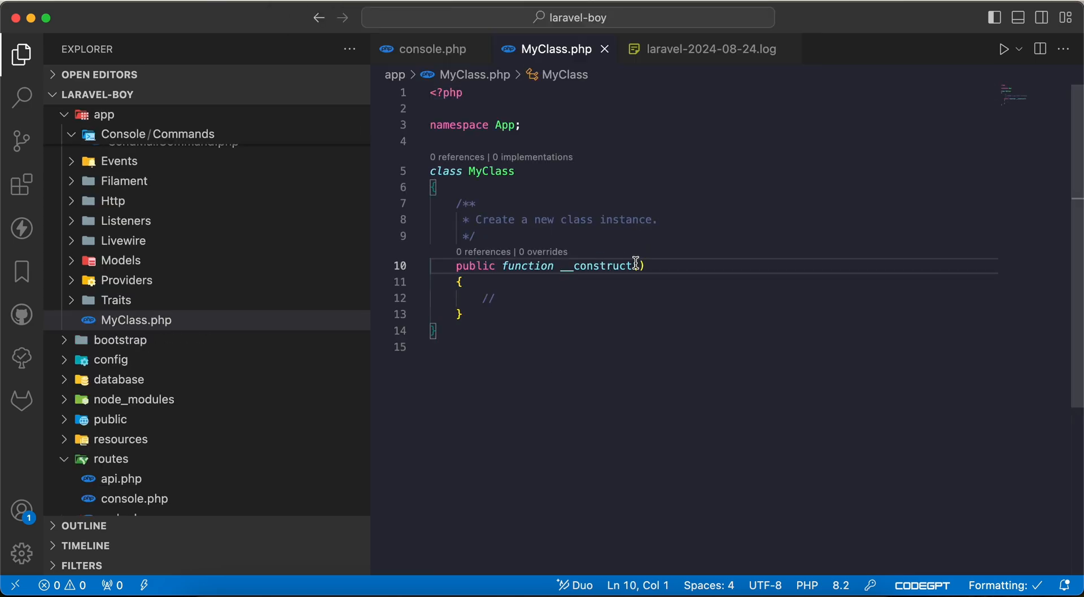
Step: Rename the constructor to __invoke and have it log 'form invokable classs'
{"action": "double_click", "coordinate": [601, 266]}
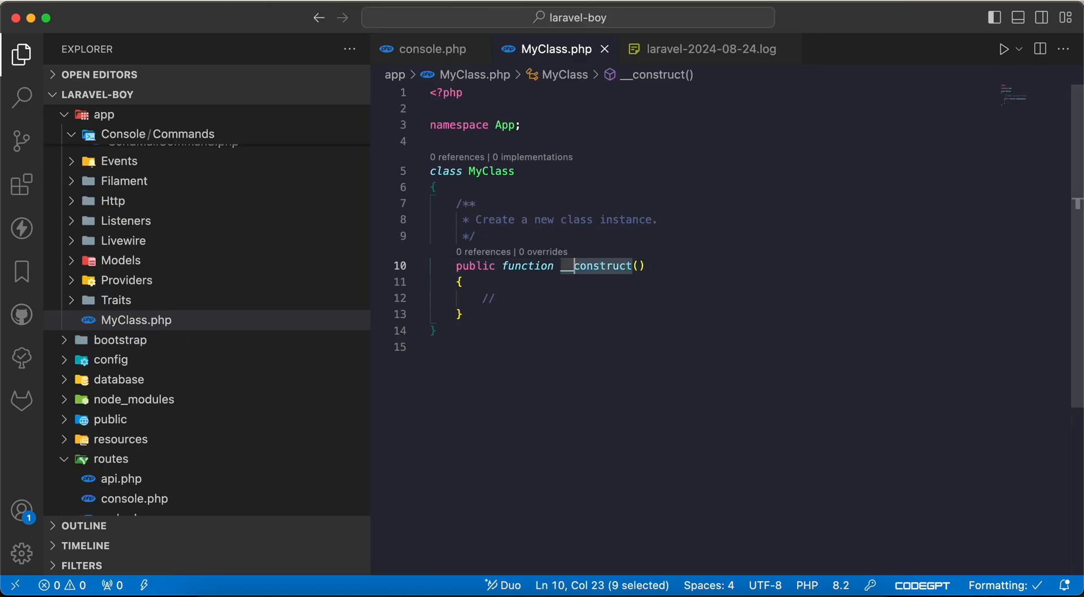
{"action": "type", "text": "__invoke"}
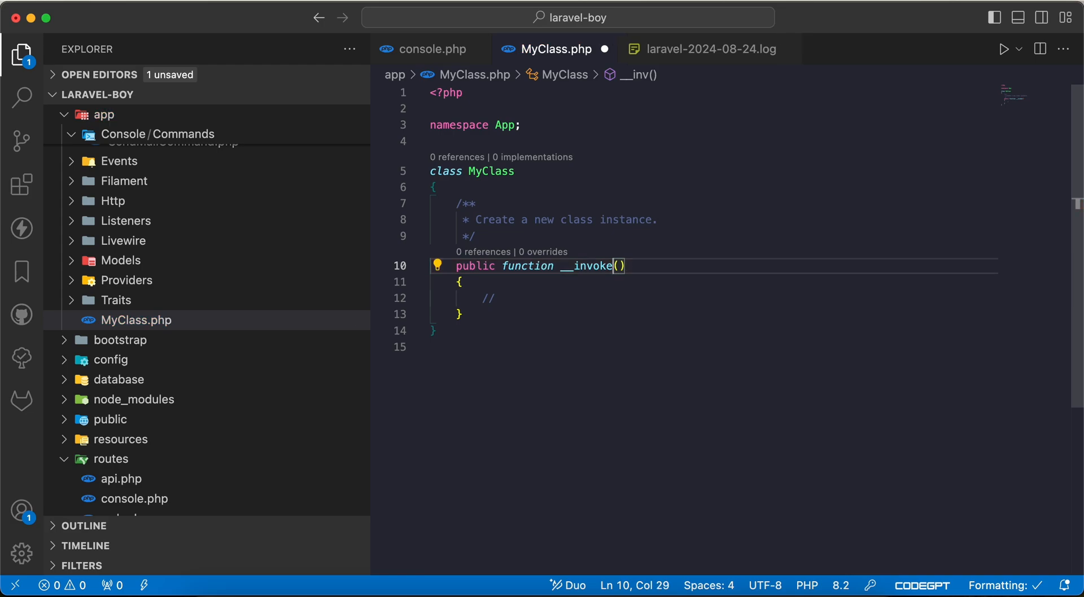
{"action": "type", "text": "logger()->f"}
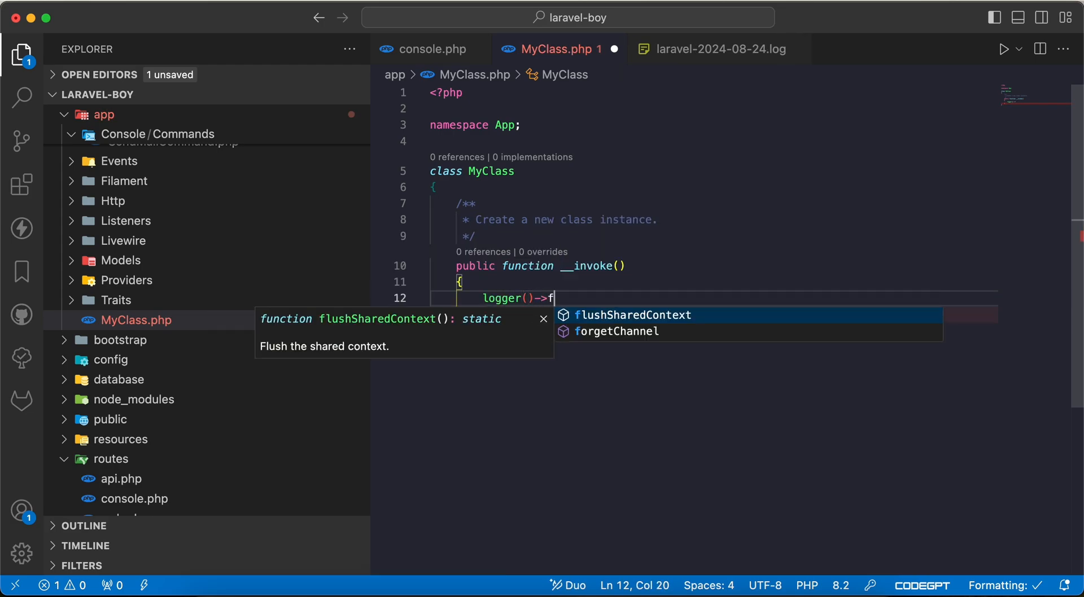
{"action": "type", "text": "info('form')"}
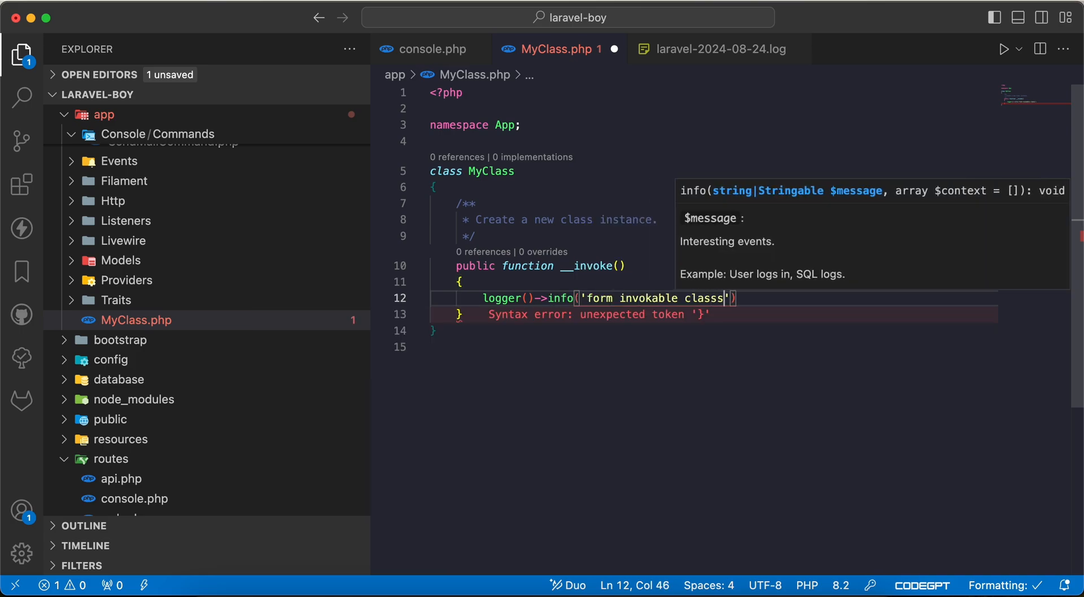
{"action": "type", "text": ";"}
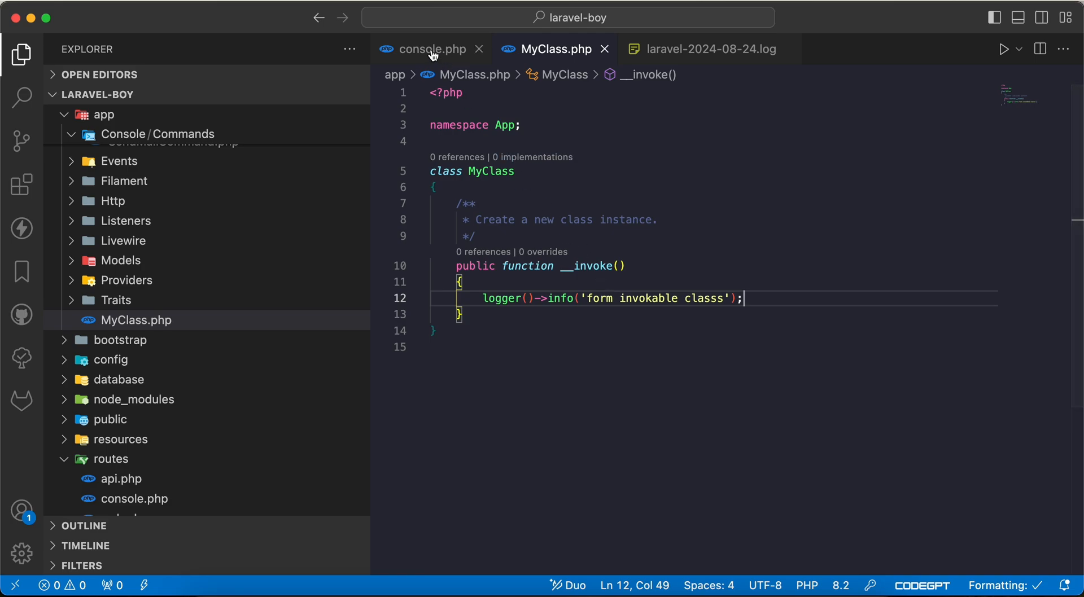
Step: Add Schedule::call(new MyClass())->everyMinute() to console.php, and make the closure run everyMinute
{"action": "left_click", "coordinate": [433, 49]}
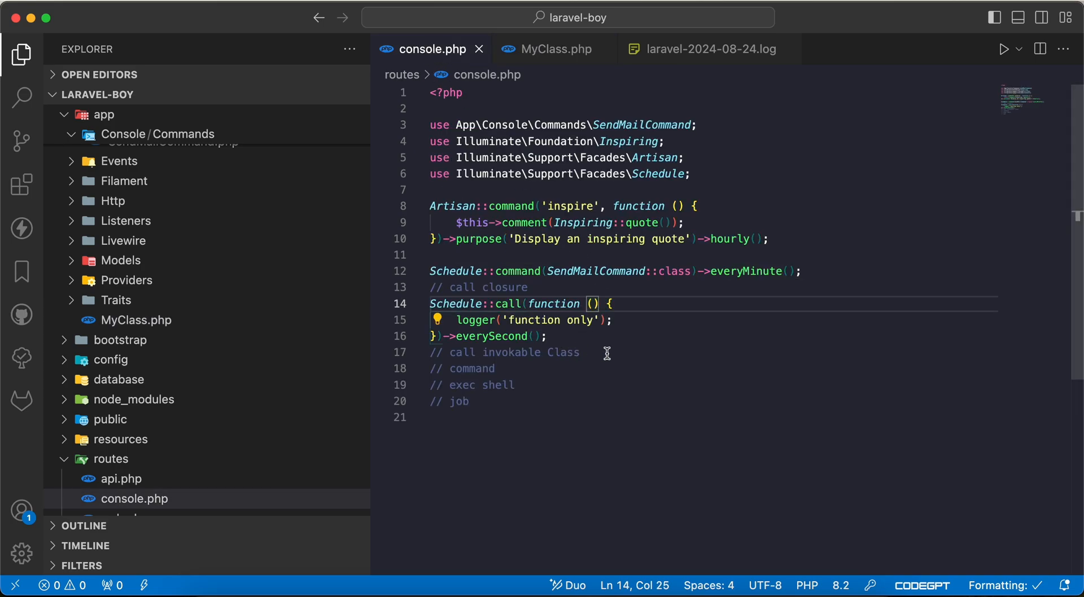
{"action": "type", "text": "Sche"}
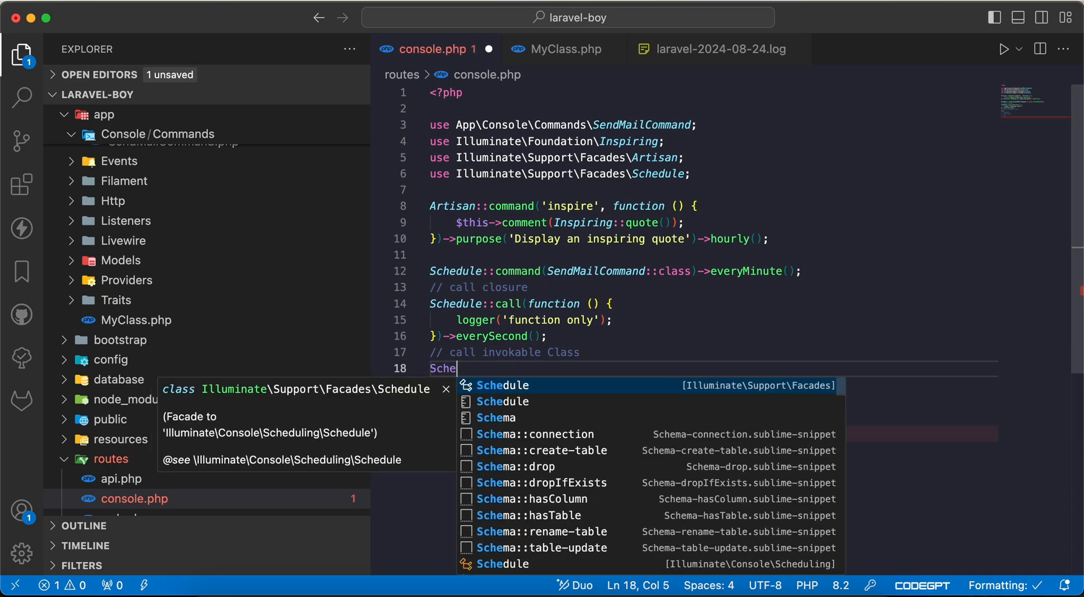
{"action": "type", "text": "dule::call(n"}
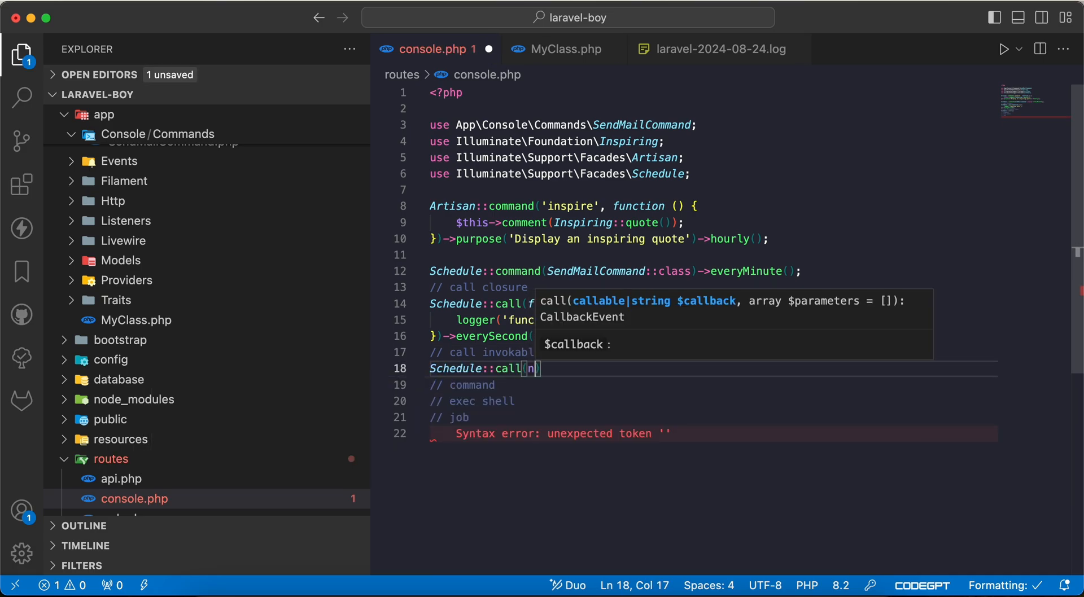
{"action": "type", "text": "new MyClass"}
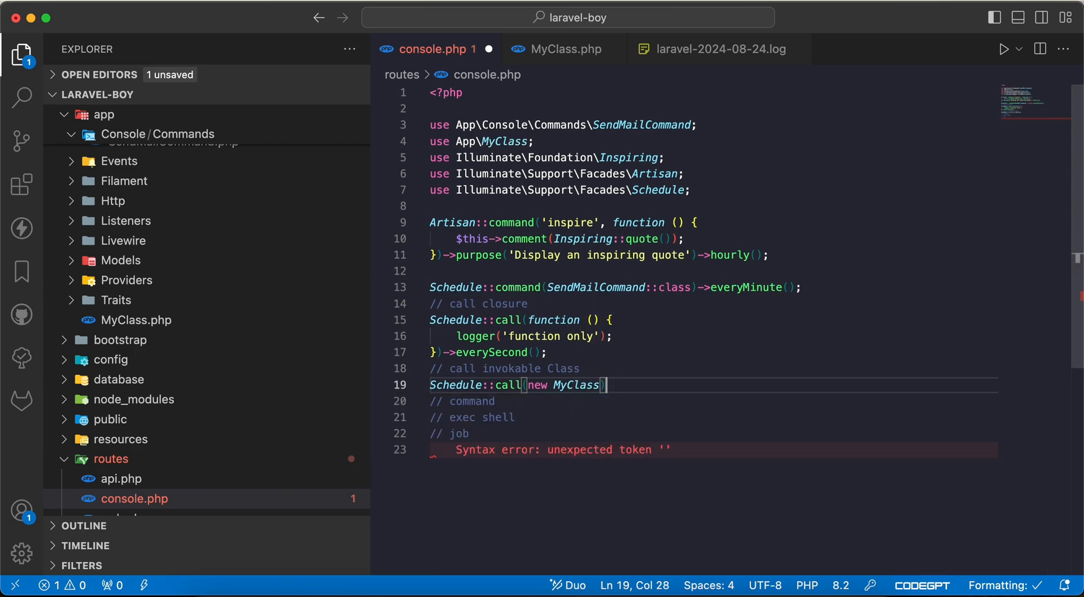
{"action": "type", "text": "->every"}
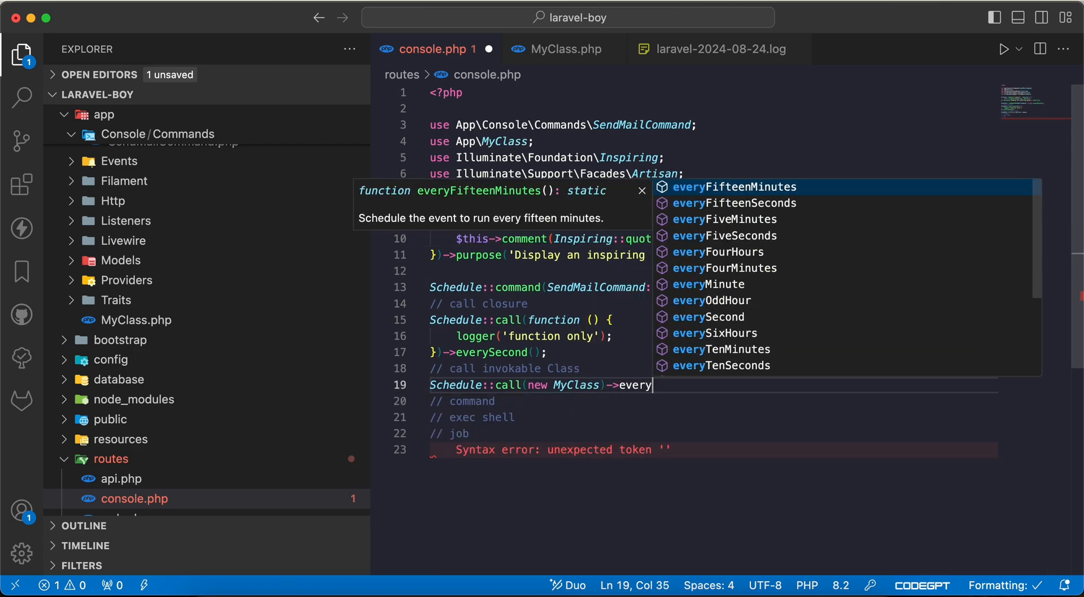
{"action": "type", "text": "Minute();"}
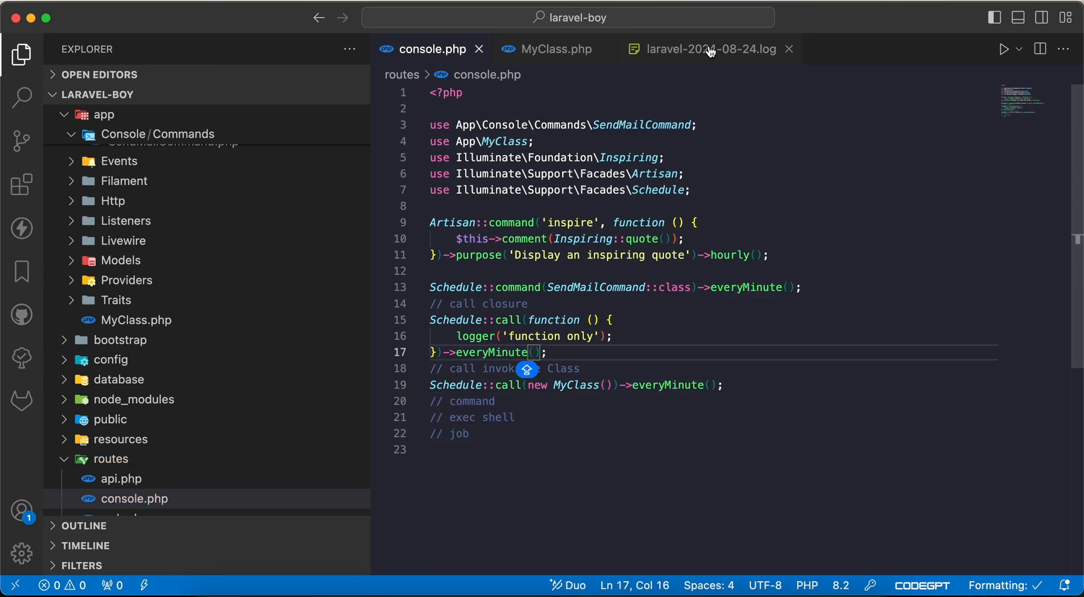
Step: Rerun the scheduler and find 'send email', 'function only' and 'form invokable classs' in today's log
{"action": "left_click", "coordinate": [703, 48]}
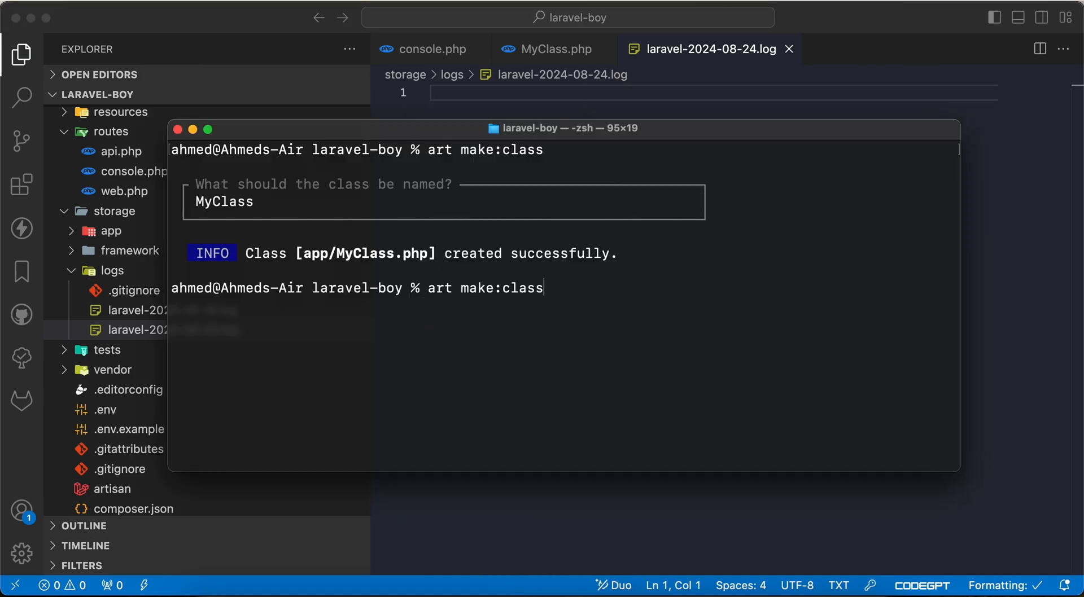
{"action": "key", "text": "Return"}
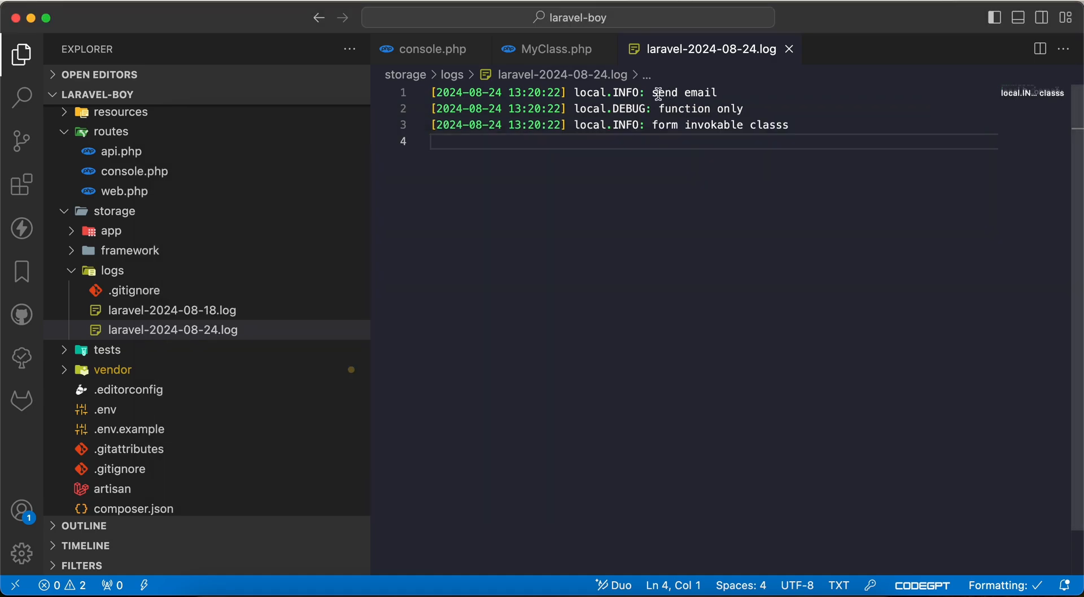
{"action": "left_click", "coordinate": [723, 92]}
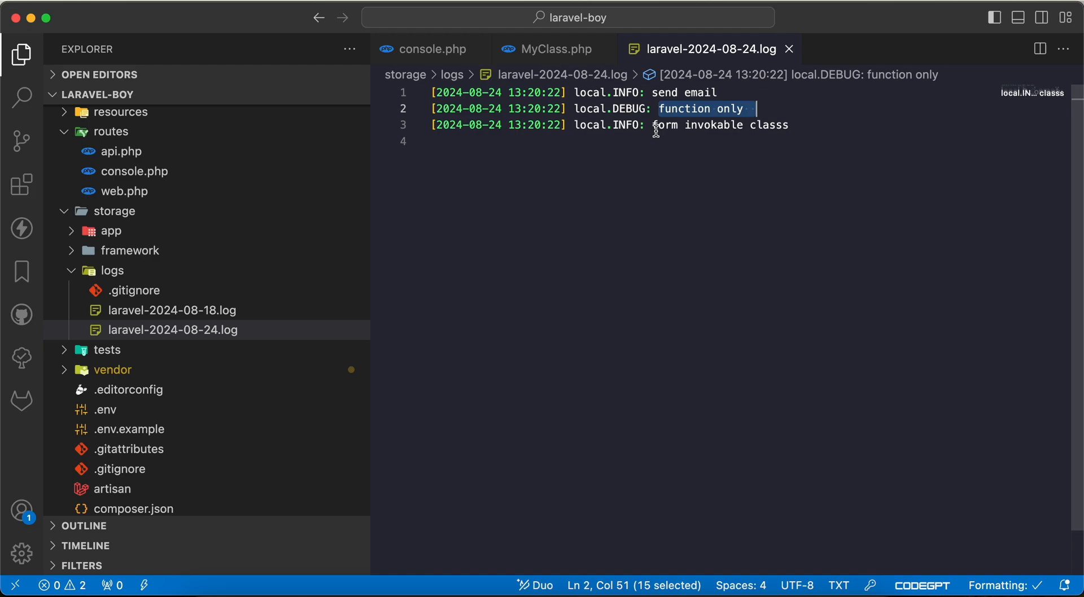
{"action": "left_click", "coordinate": [551, 49]}
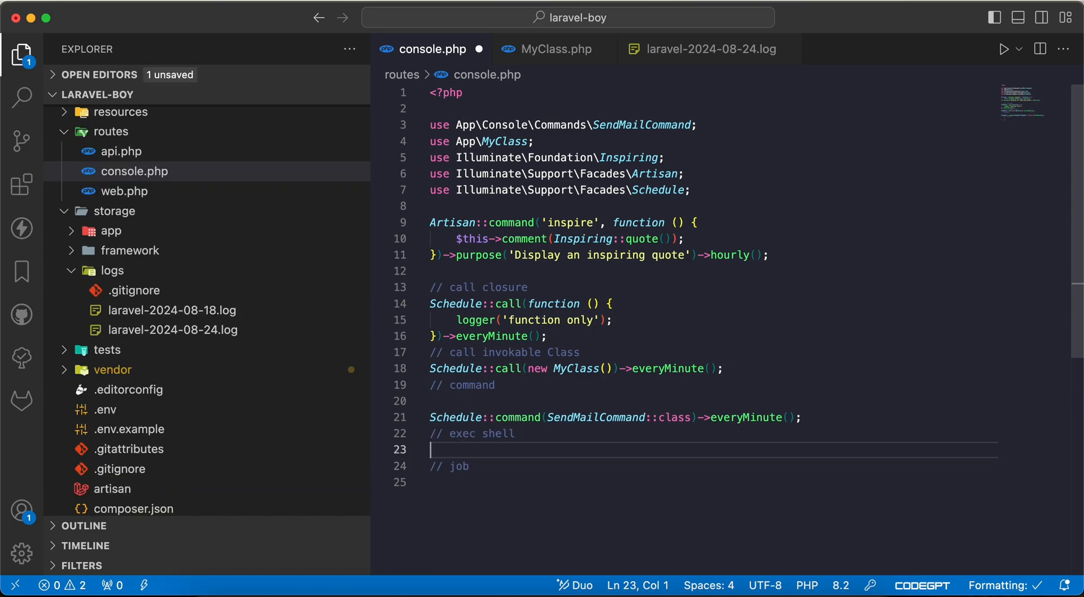
Step: Add Schedule::exec('echo 123')->everyMinute(); under the exec shell comment
{"action": "type", "text": "Schedule::exec('"}
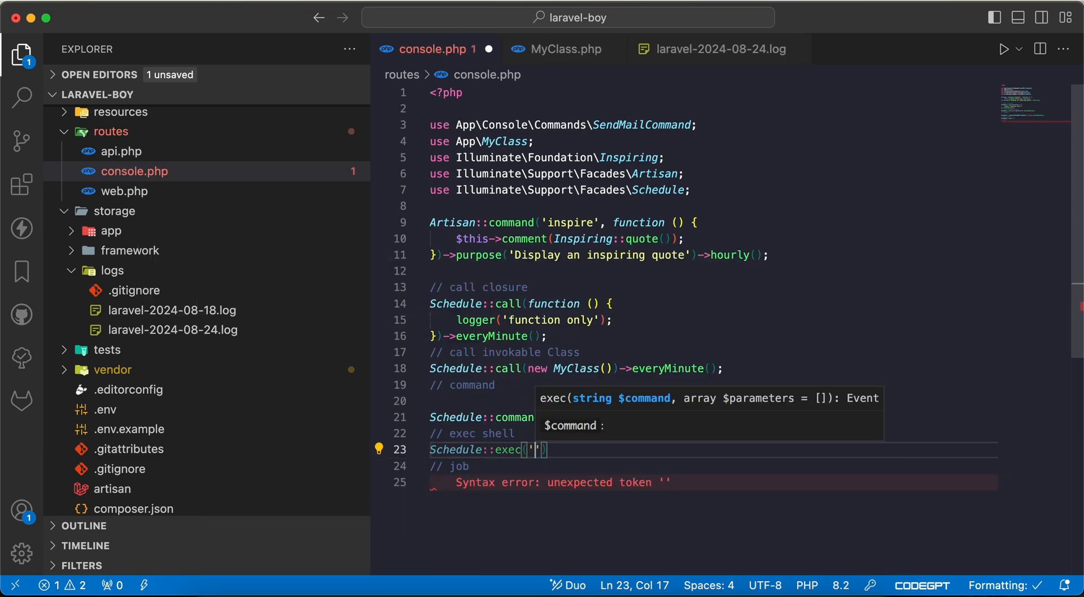
{"action": "type", "text": "echo 1"}
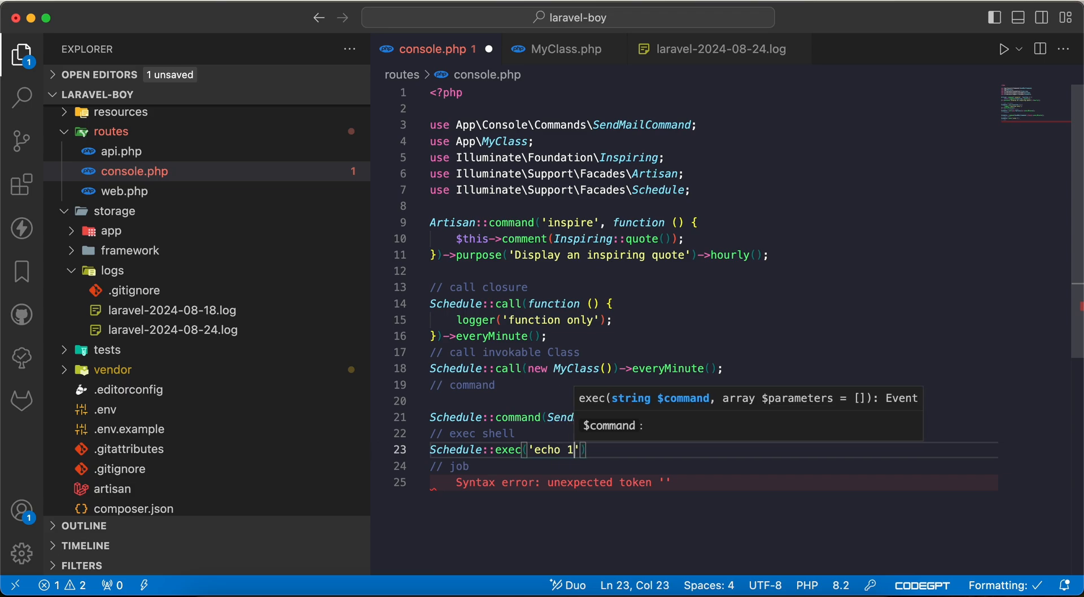
{"action": "type", "text": "23')->everyMinute();"}
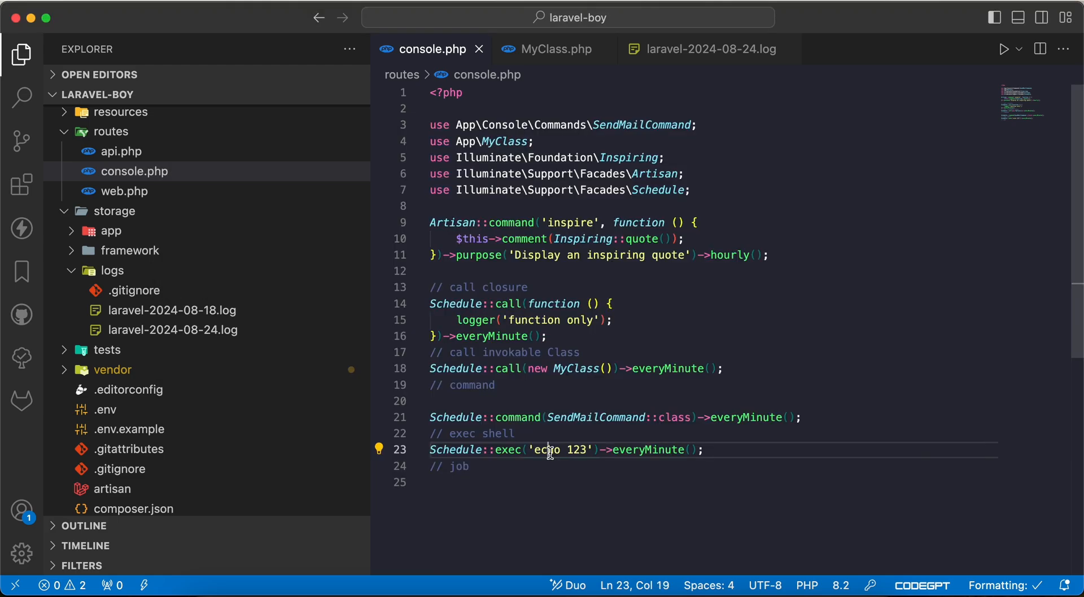
Step: Replace 'echo' with 'node' so the scheduled shell command is 'node 123'
{"action": "double_click", "coordinate": [545, 450]}
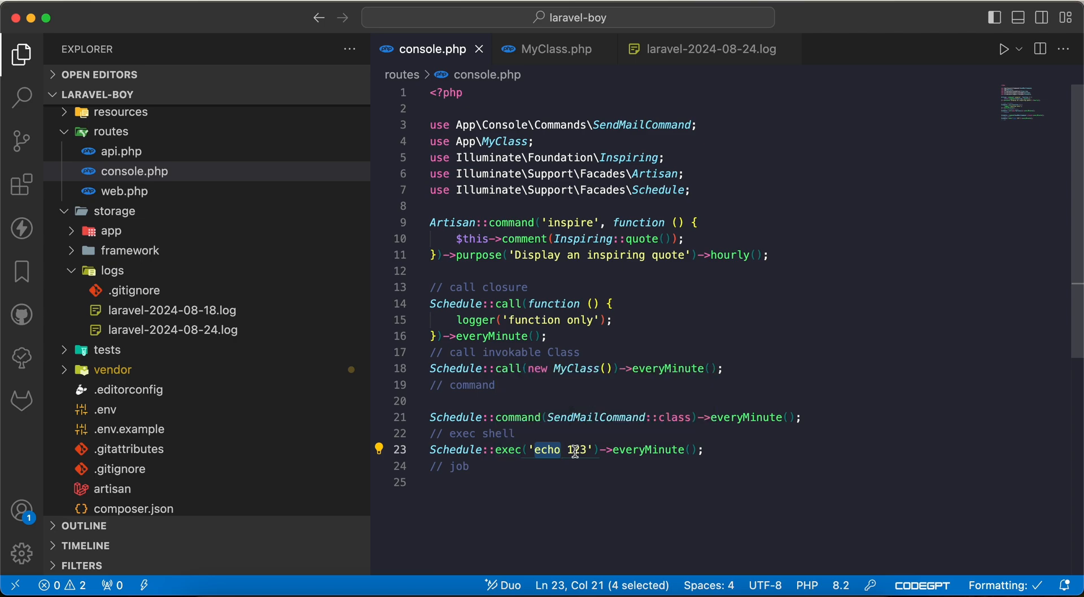
{"action": "type", "text": "n"}
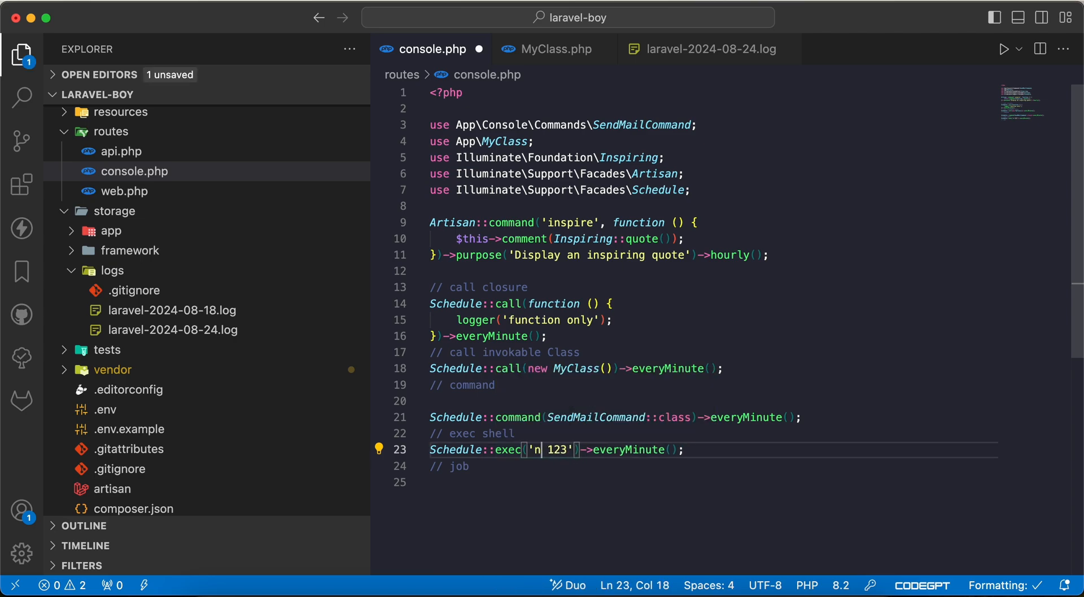
{"action": "type", "text": "node"}
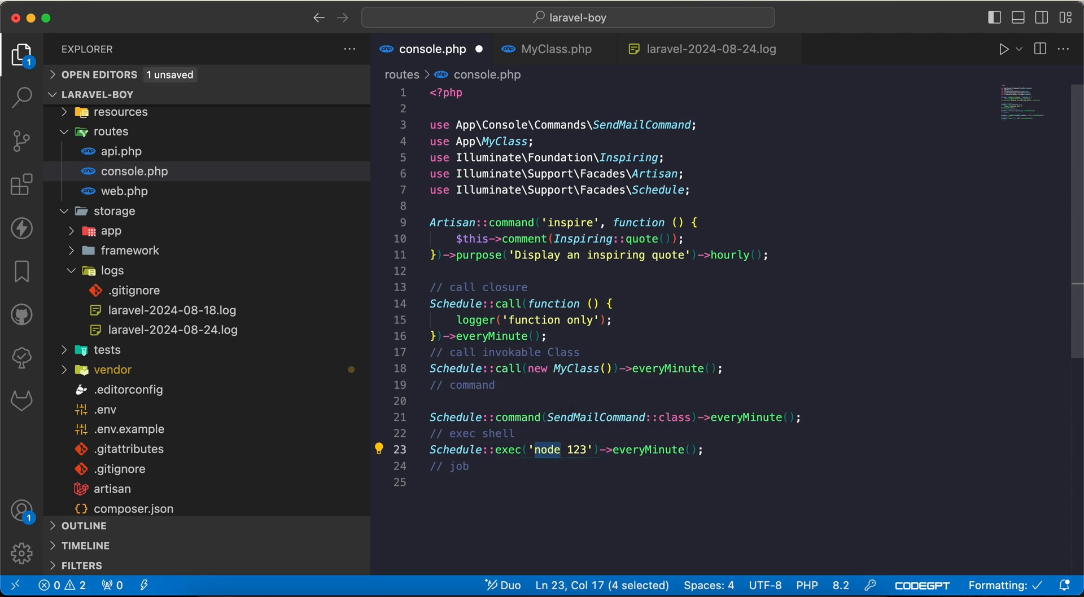
{"action": "type", "text": "go"}
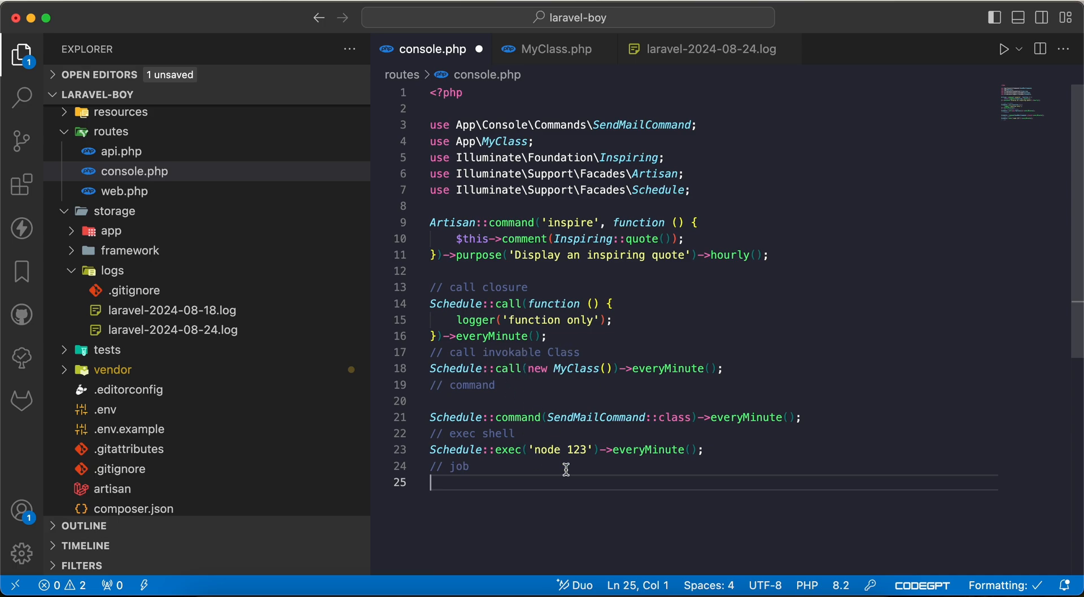
Step: Start typing a Schedule::job( call on the line below // job
{"action": "type", "text": "Schedule::job("}
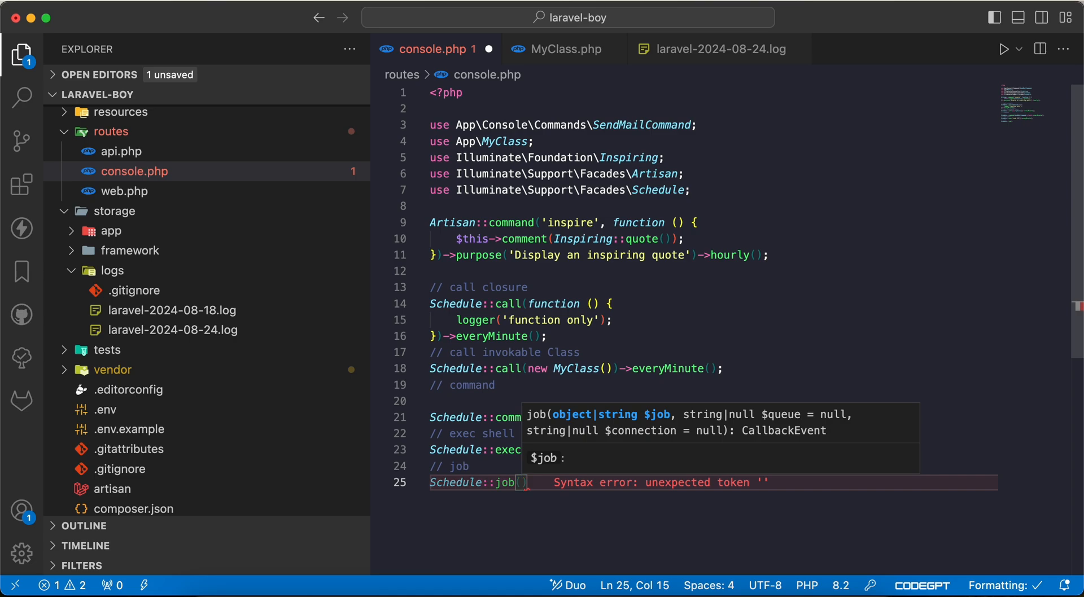
{"action": "mouse_move", "coordinate": [617, 424]}
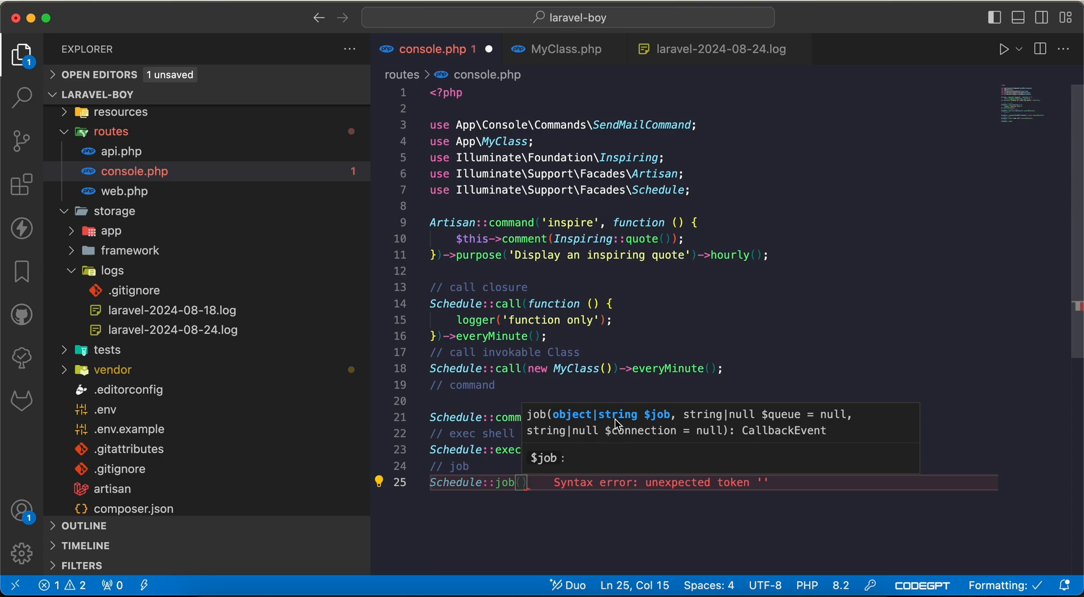